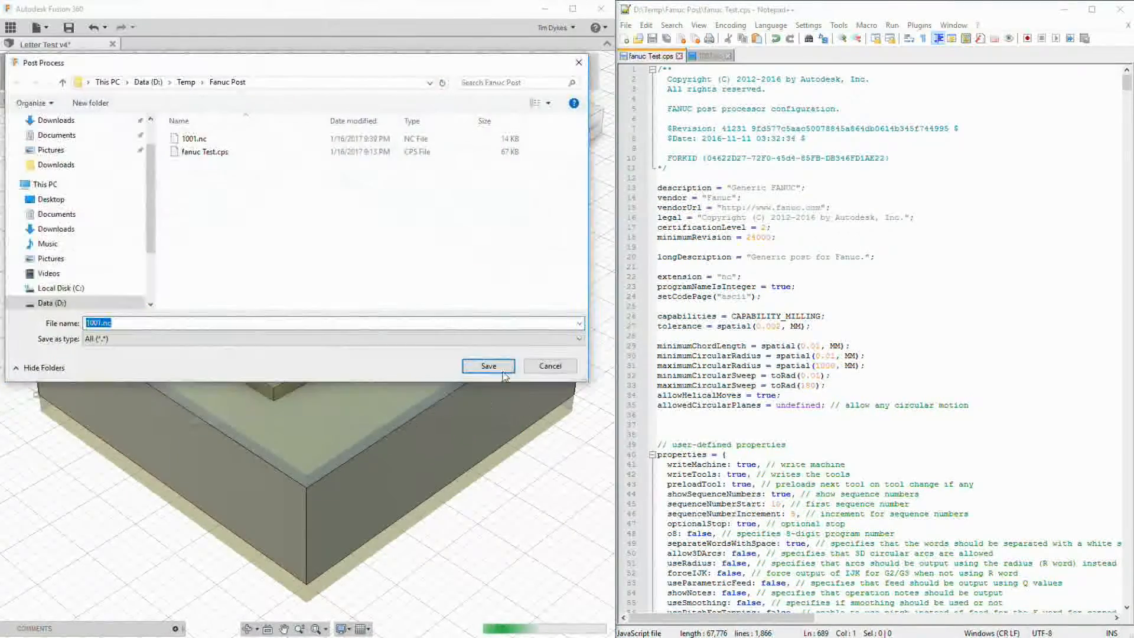
Step: Save and reload 1001.nc, then inspect FACE1's closing M05 and G28 lines N105–N110
click(487, 365)
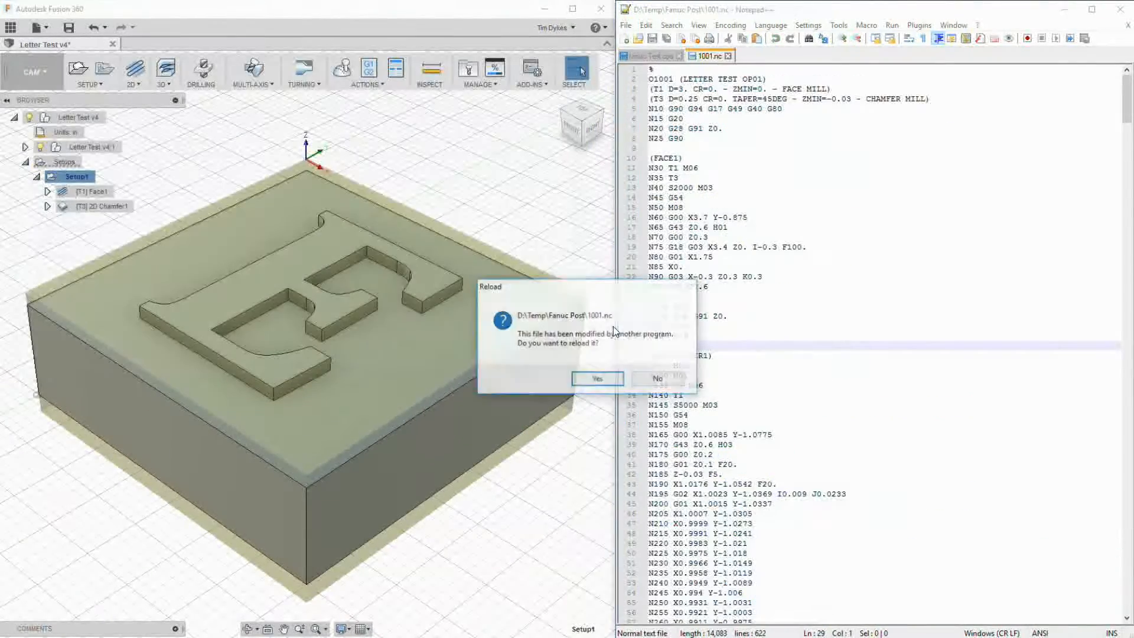
click(597, 378)
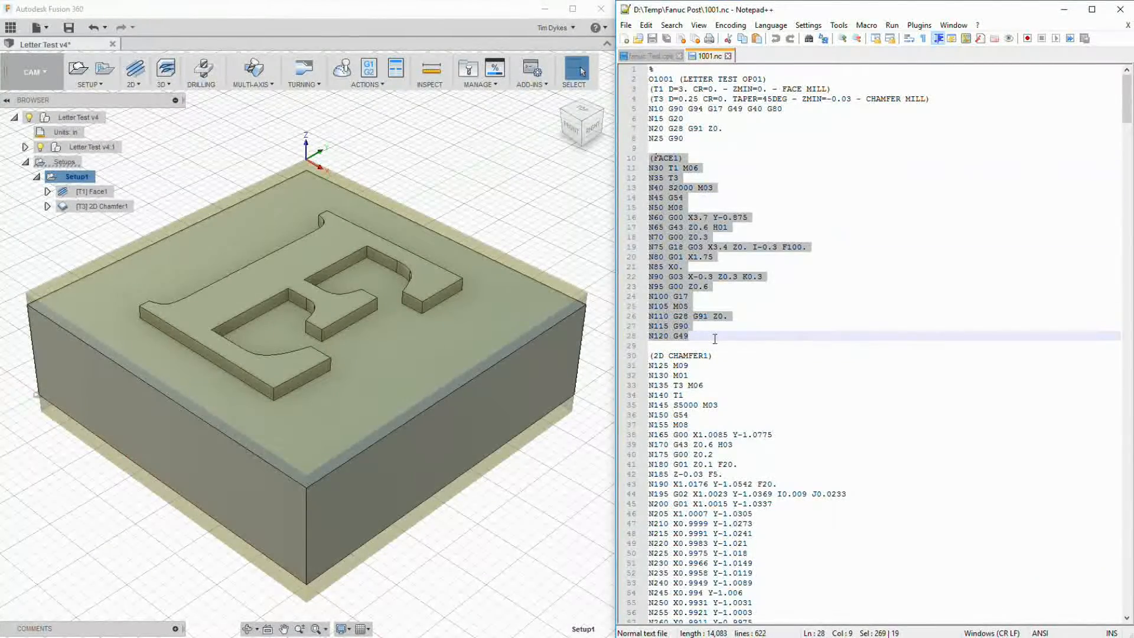
click(98, 206)
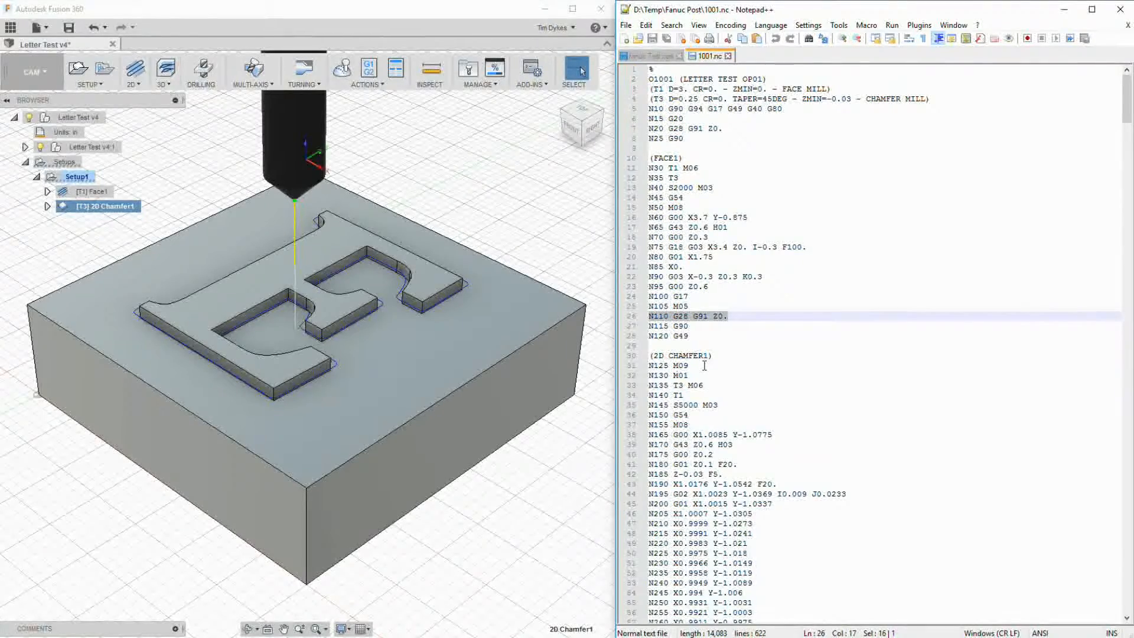
click(654, 365)
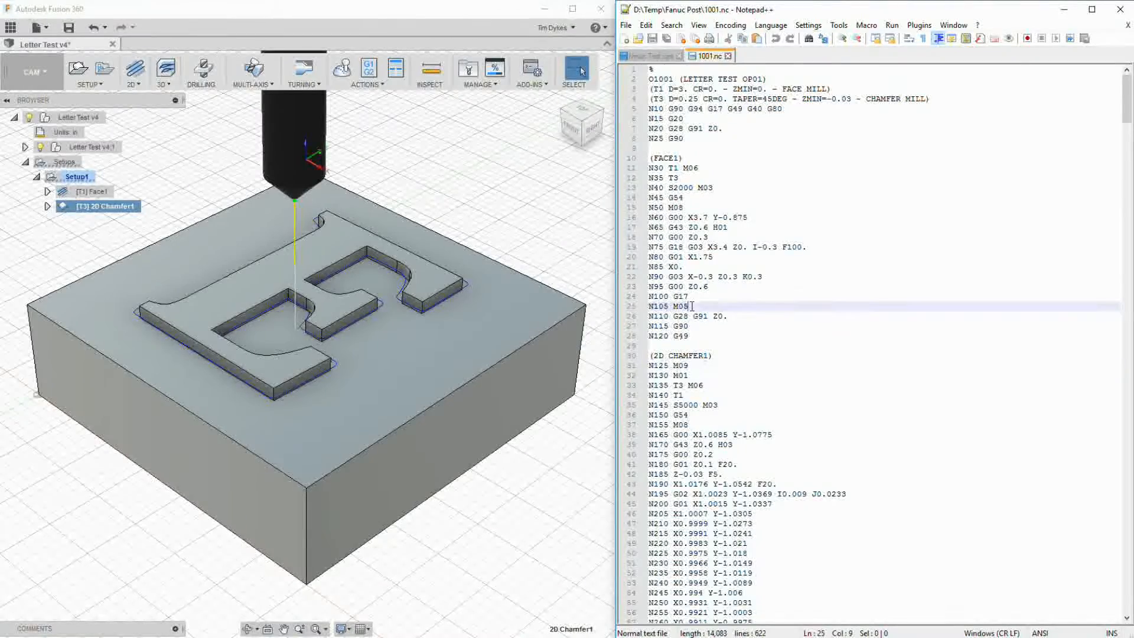
click(686, 316)
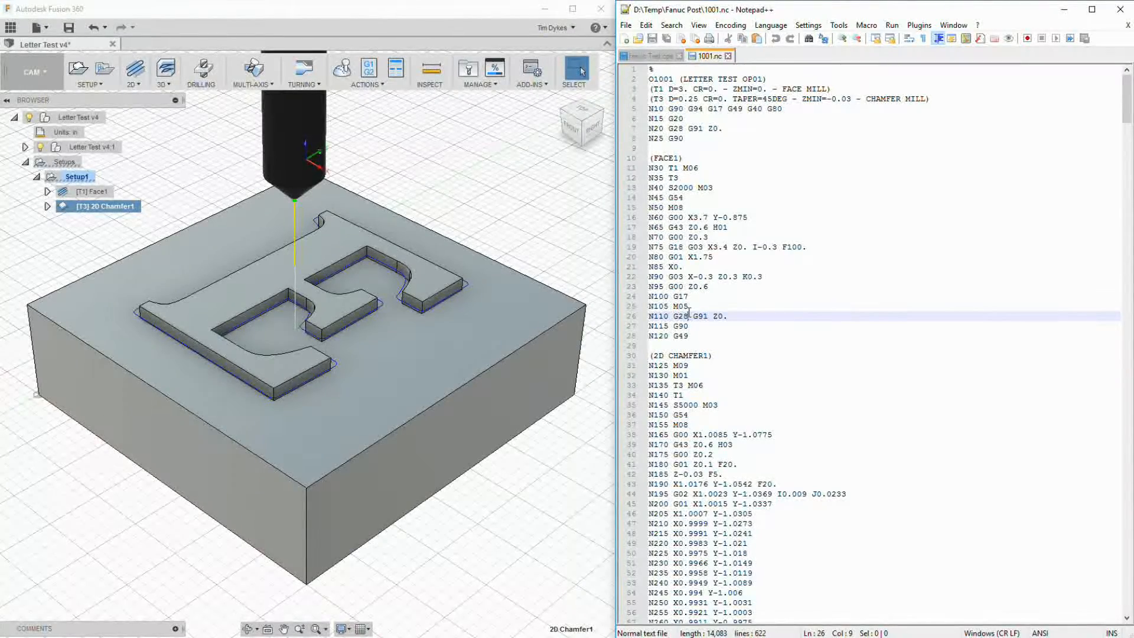
click(688, 306)
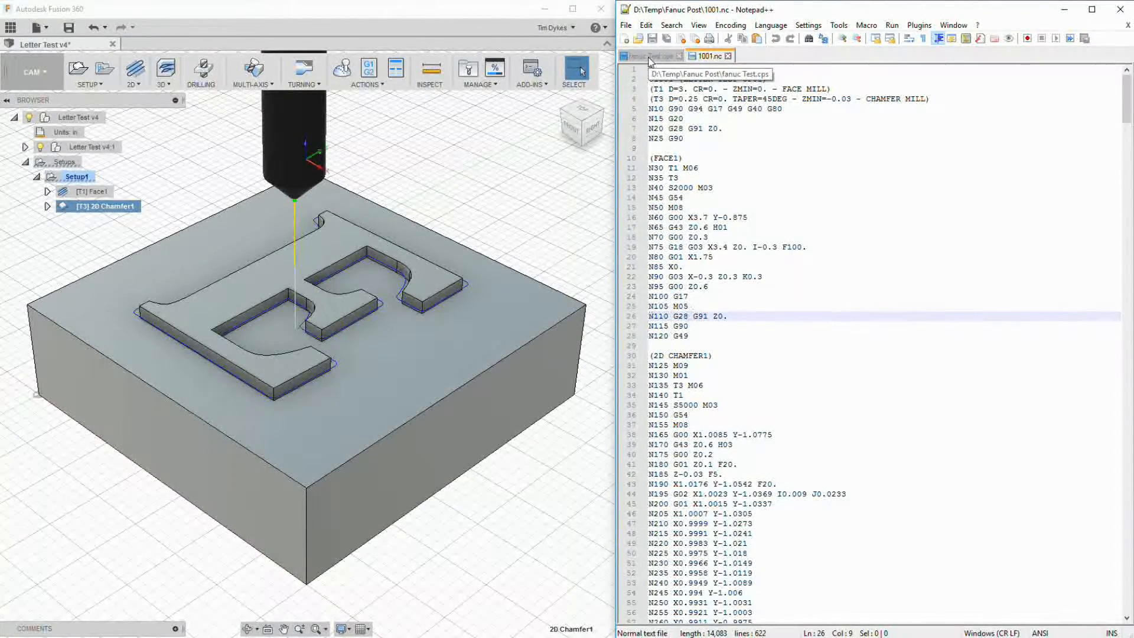
Step: Search the fanuc Test.cps post for M09, then change the search term to 'co'
click(649, 55)
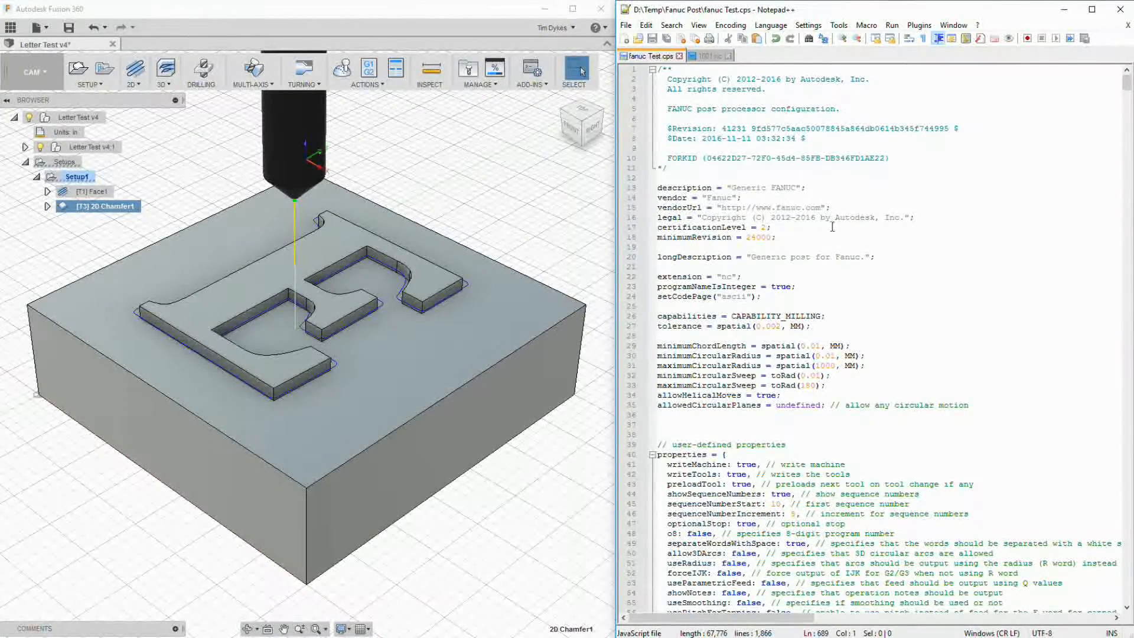
key(Ctrl+f)
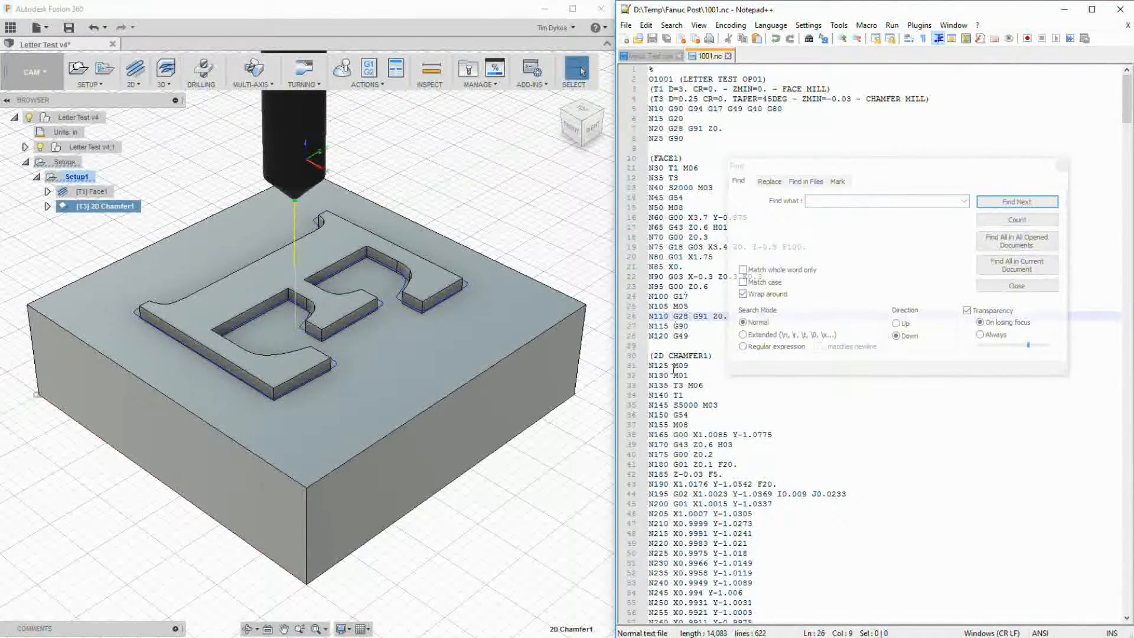
double_click(670, 365)
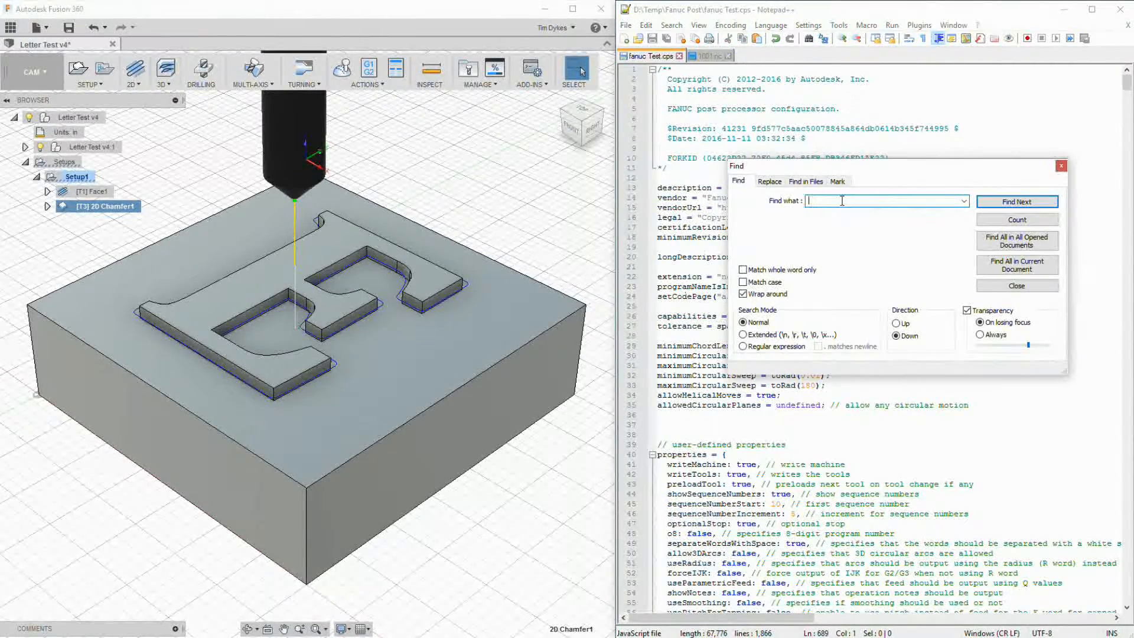
text(M09)
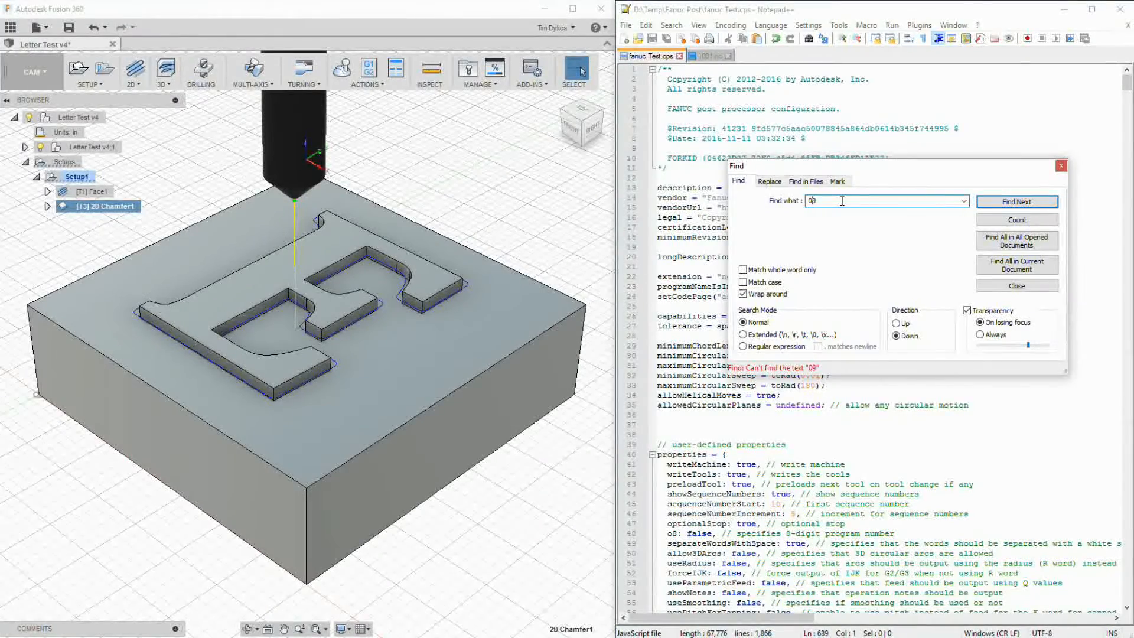
key(Backspace)
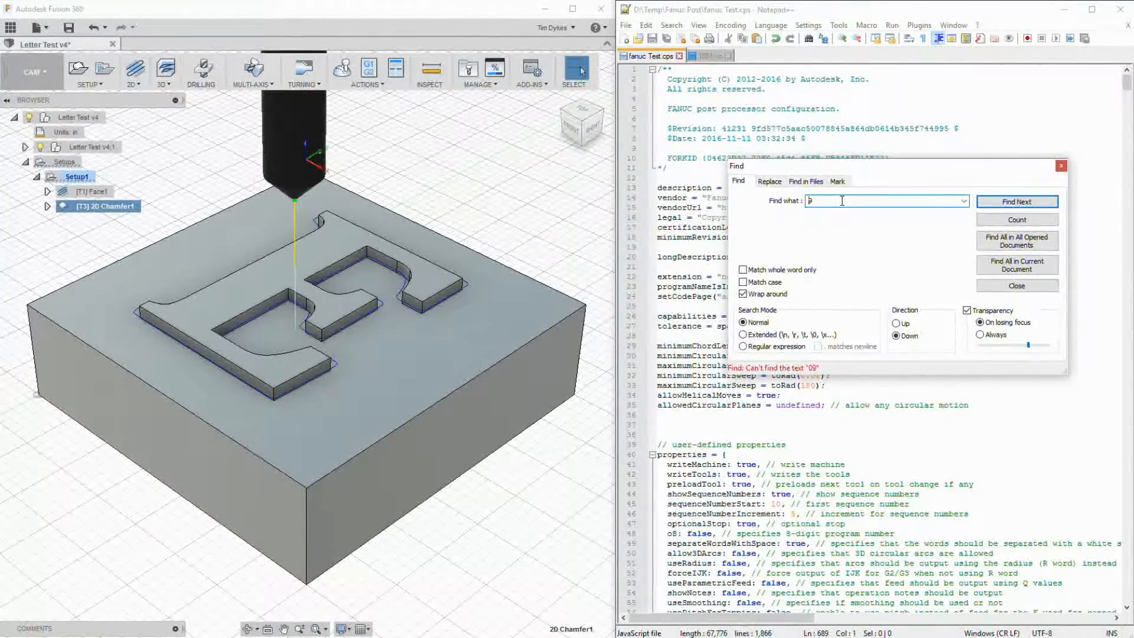
text(9)
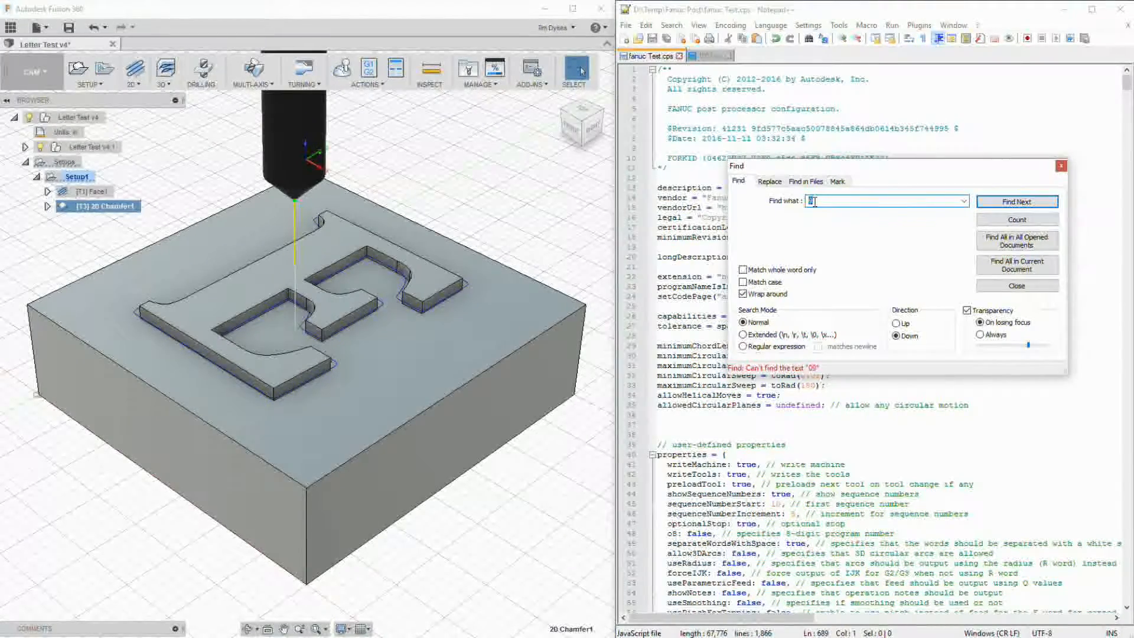
text(coolant)
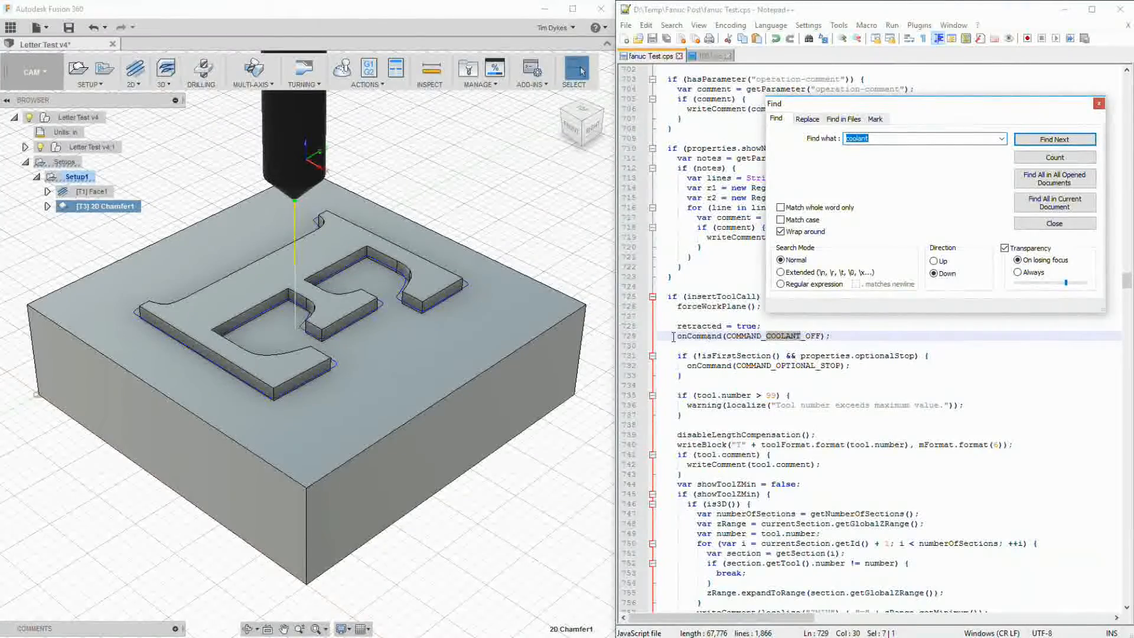
Step: Search 'coolant', then follow onCommand with Find Next to its definition
click(1053, 139)
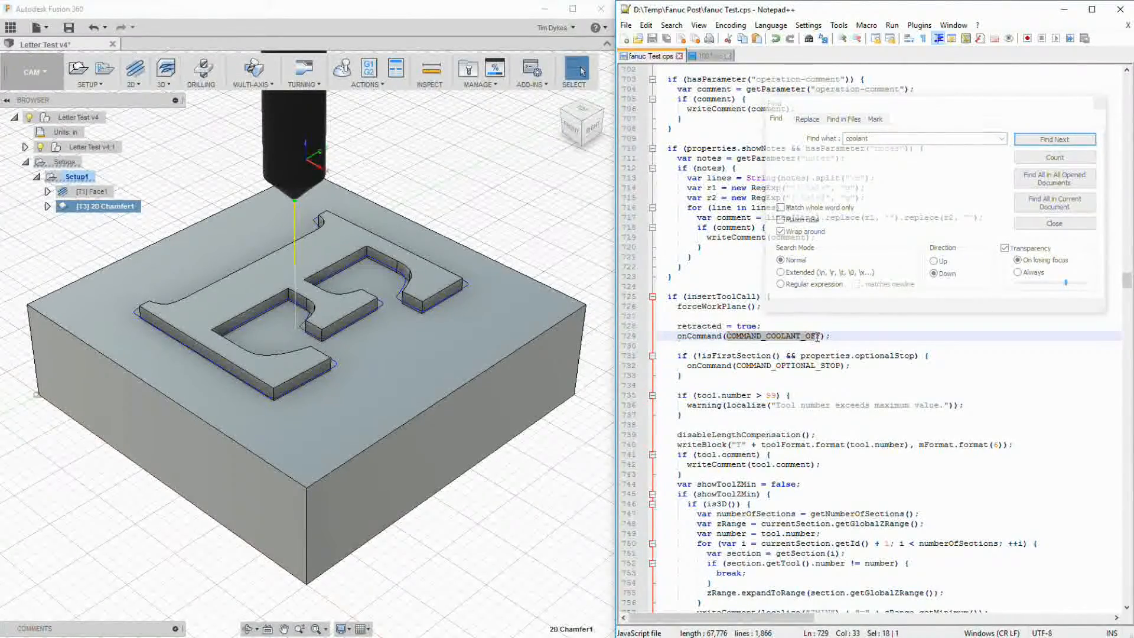
double_click(770, 336)
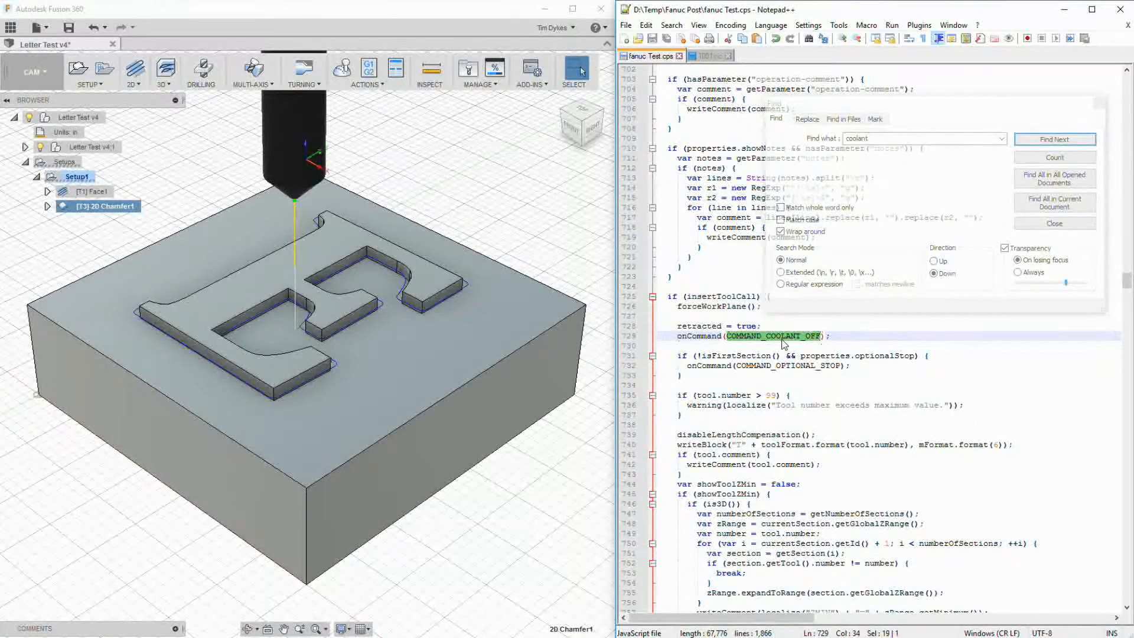
click(682, 335)
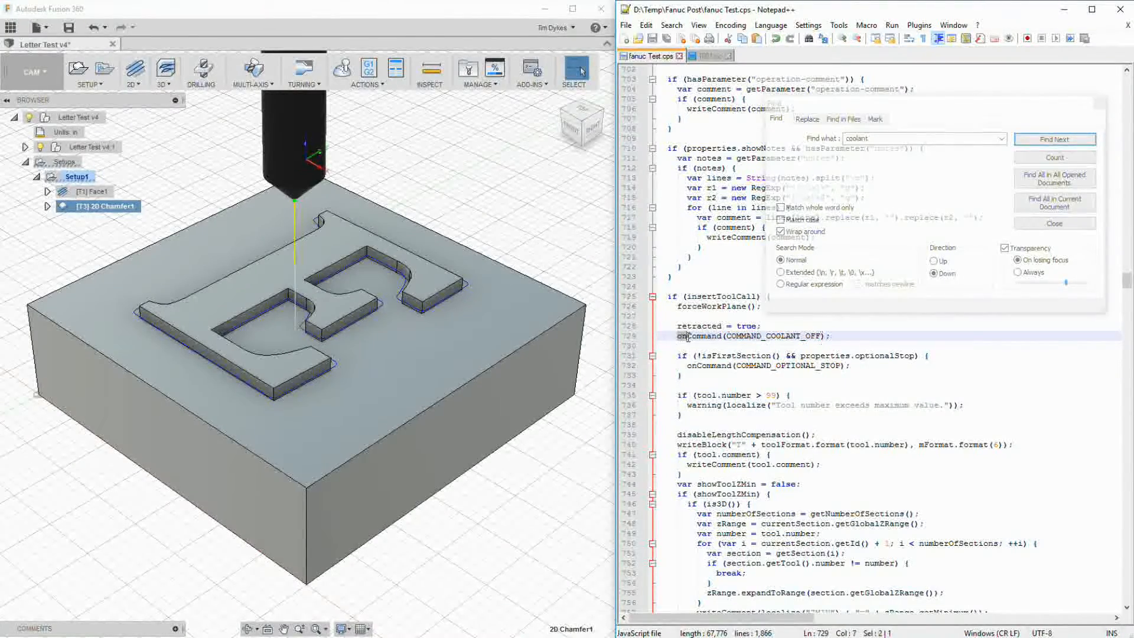
click(1053, 138)
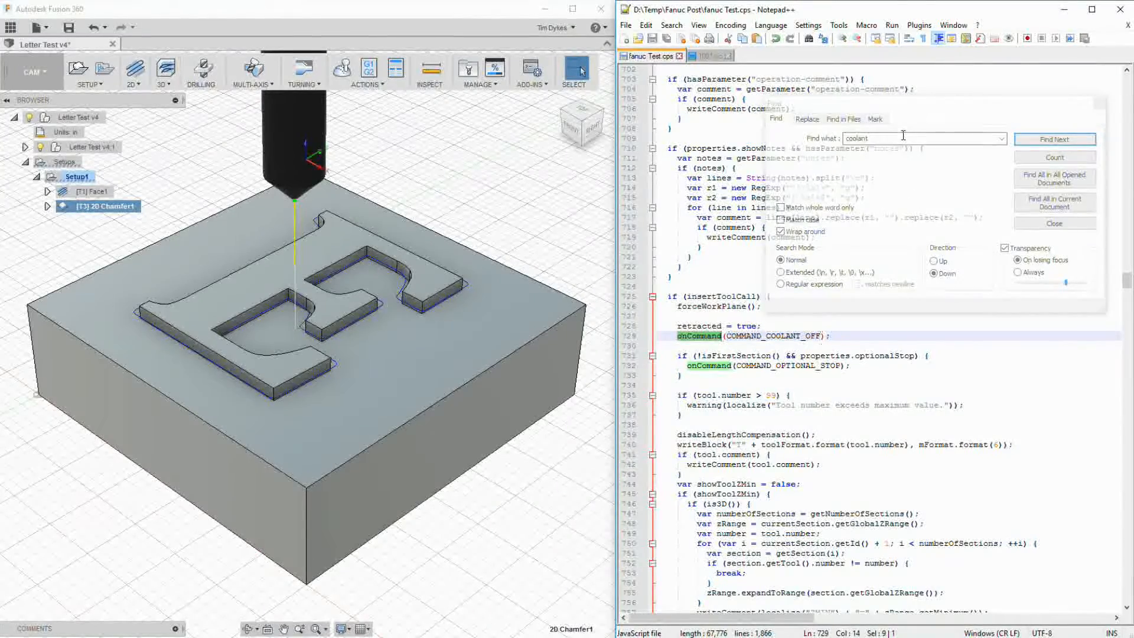
text(onCommand)
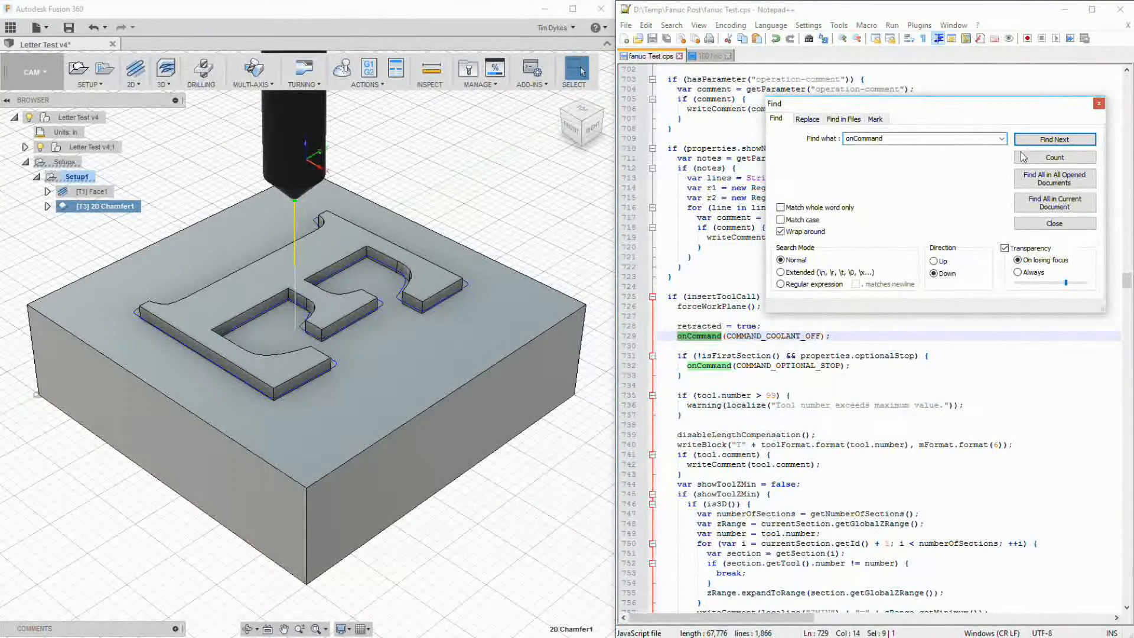
click(1053, 139)
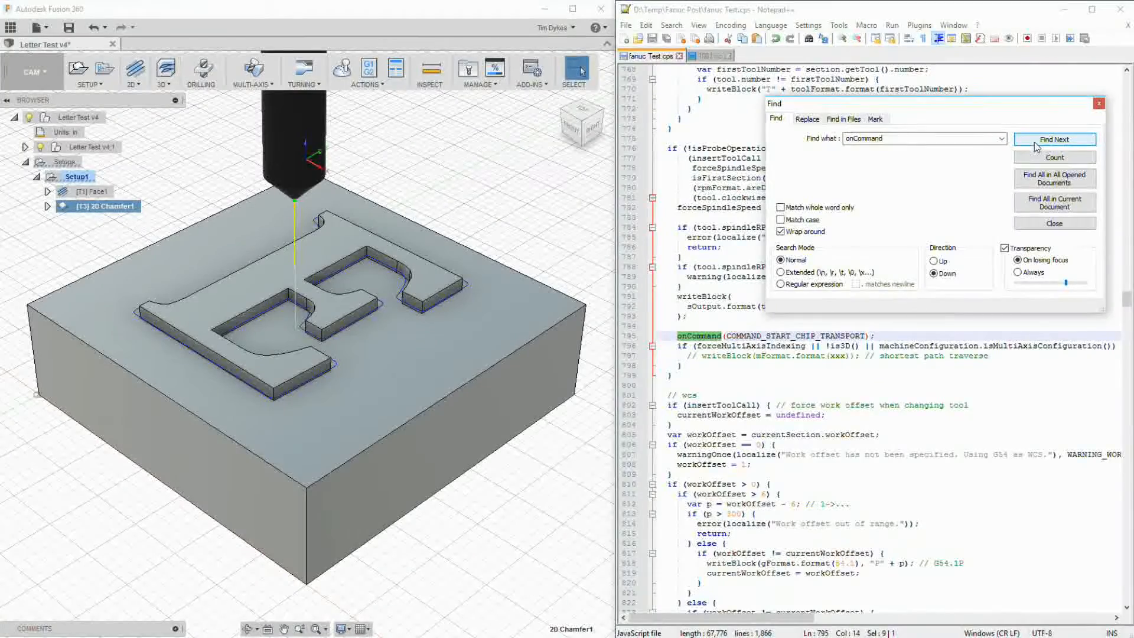
click(1053, 139)
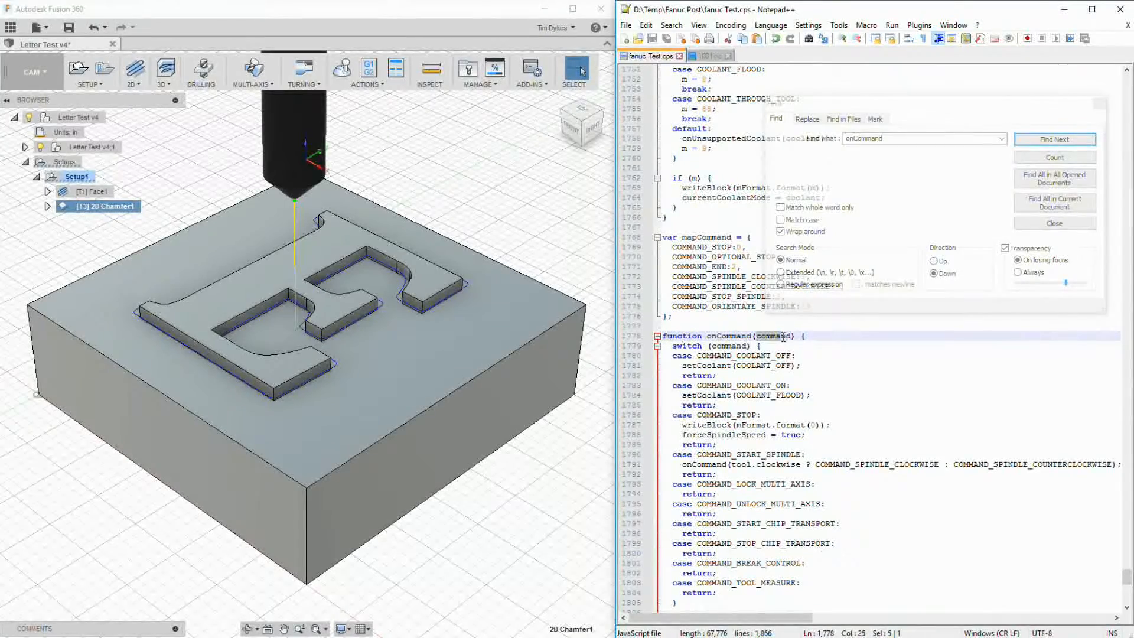
Step: Inspect onCommand's switch and select the setCoolant call under COMMAND_COOLANT_OFF
click(727, 345)
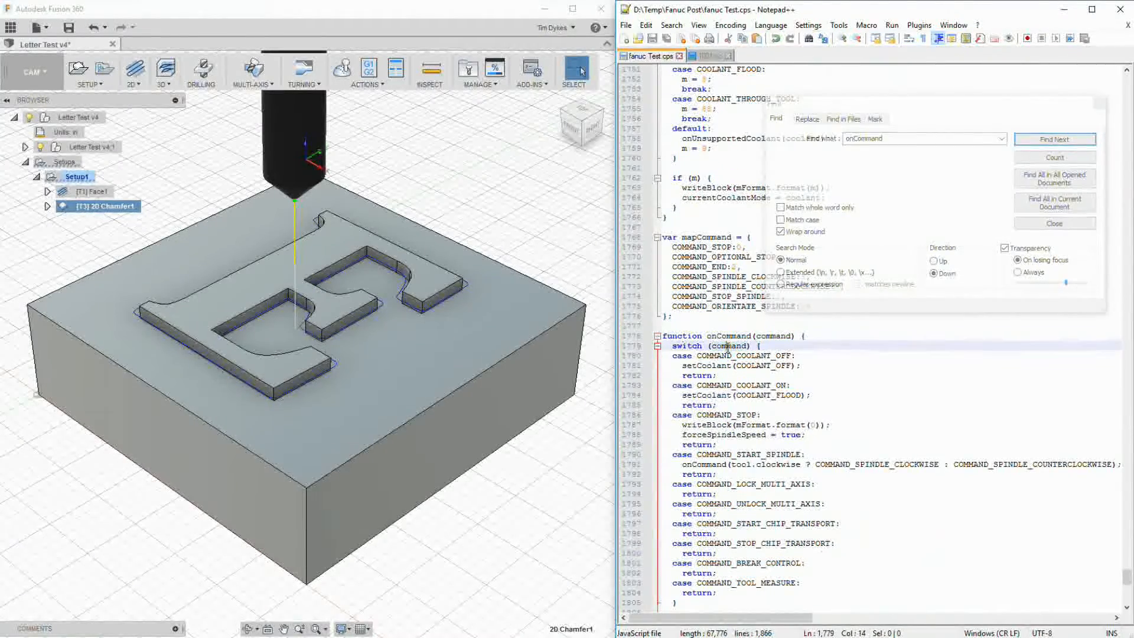
double_click(687, 345)
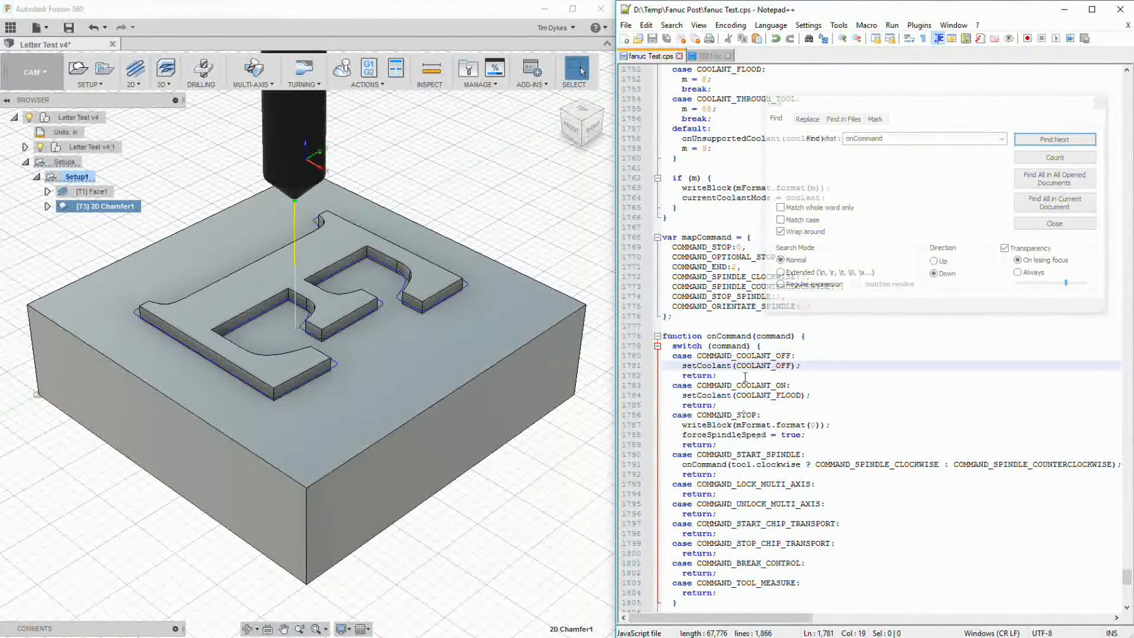
double_click(697, 365)
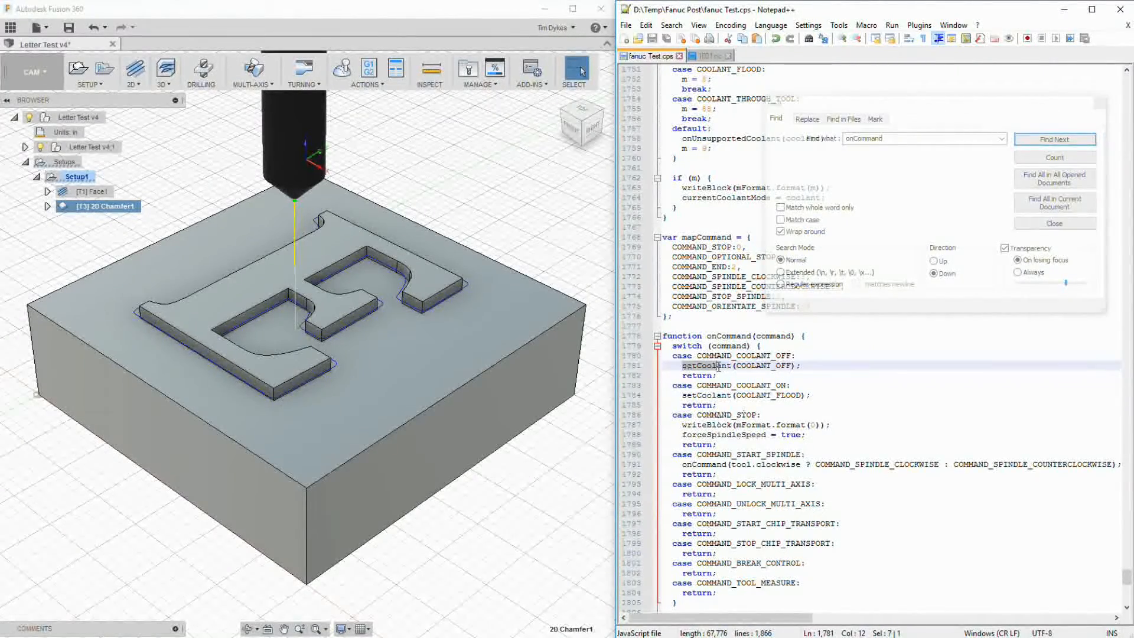
double_click(705, 365)
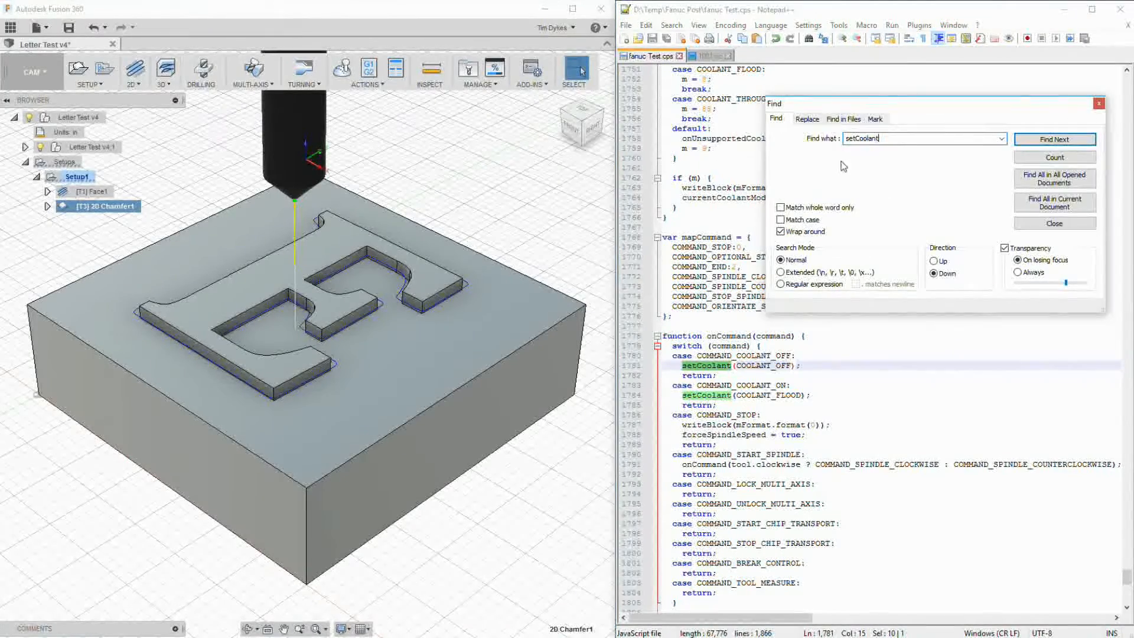
Step: Find the setCoolant definition and review its probe and coolant-already-active checks
click(1054, 138)
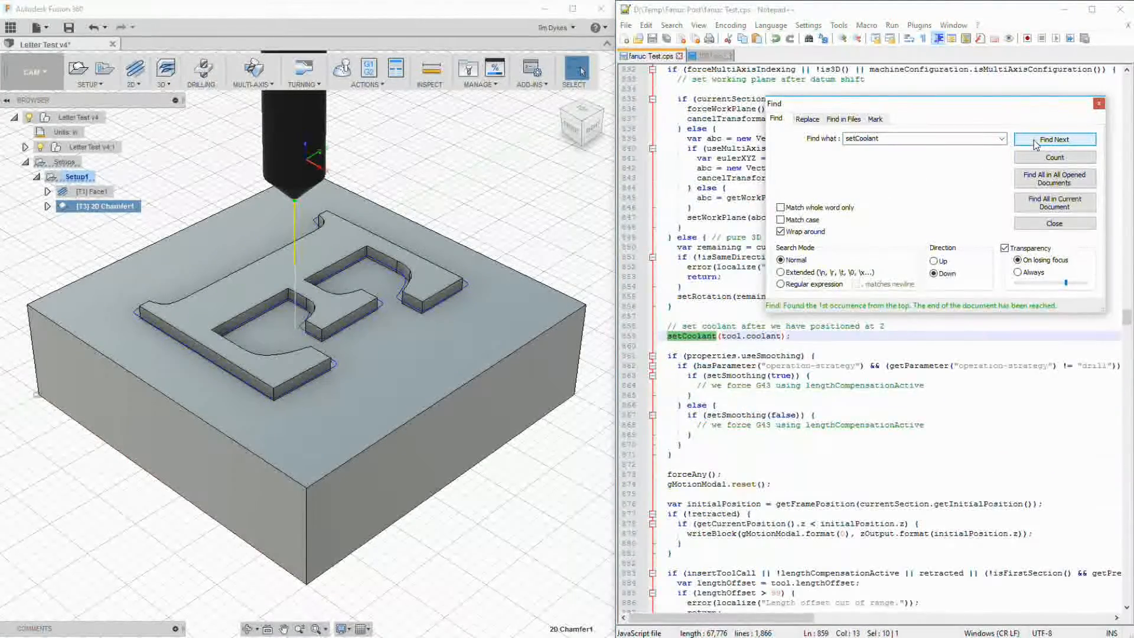
click(1055, 139)
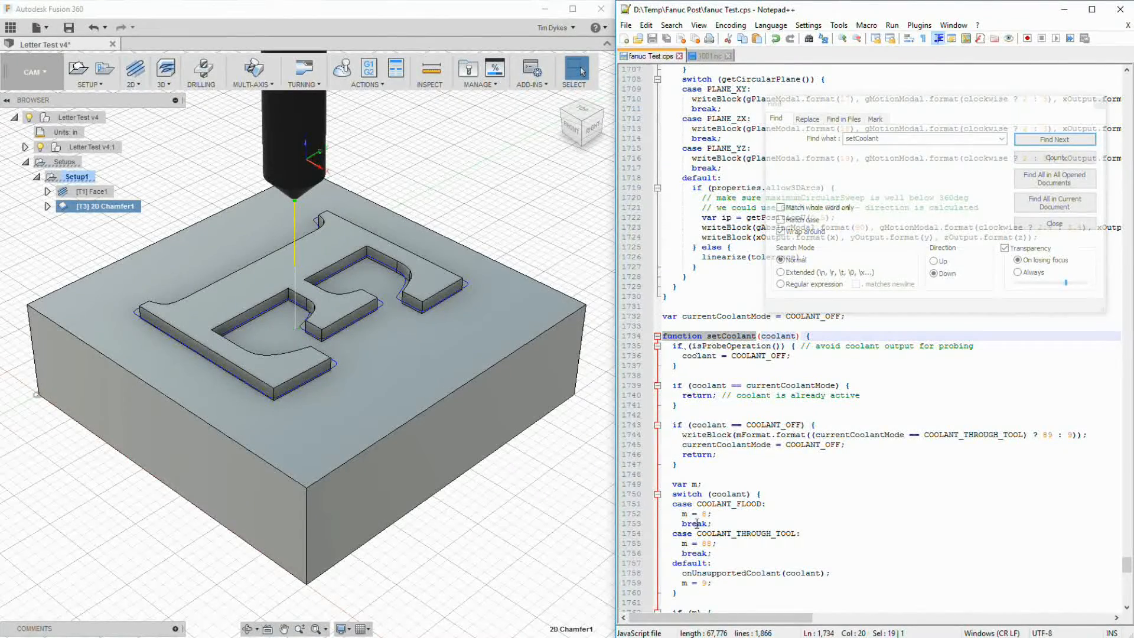
click(1053, 138)
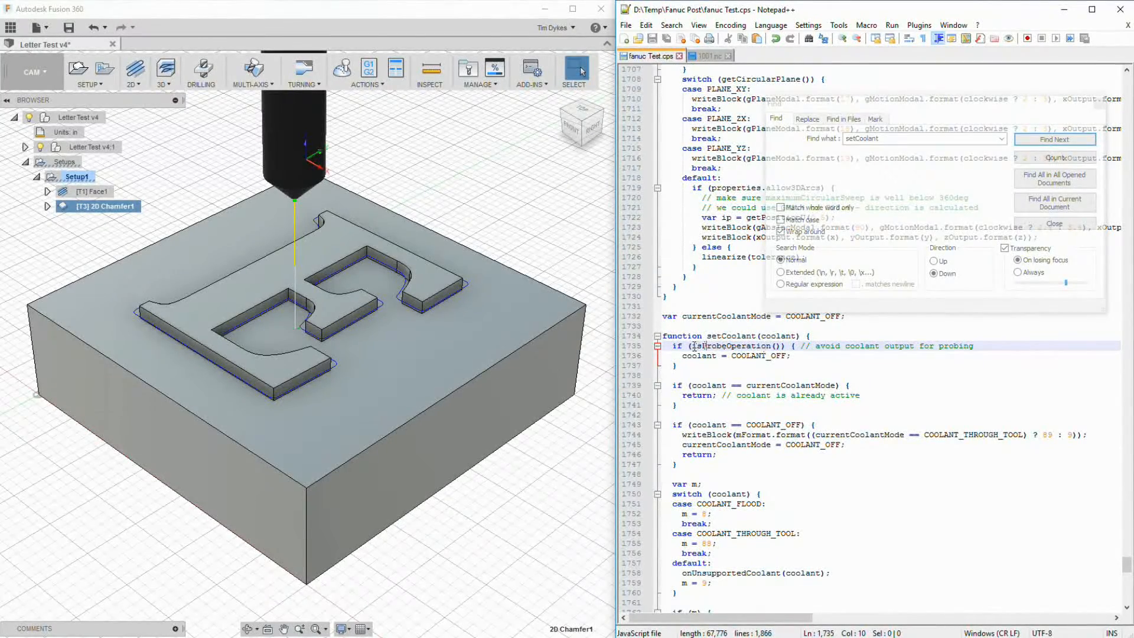
double_click(737, 345)
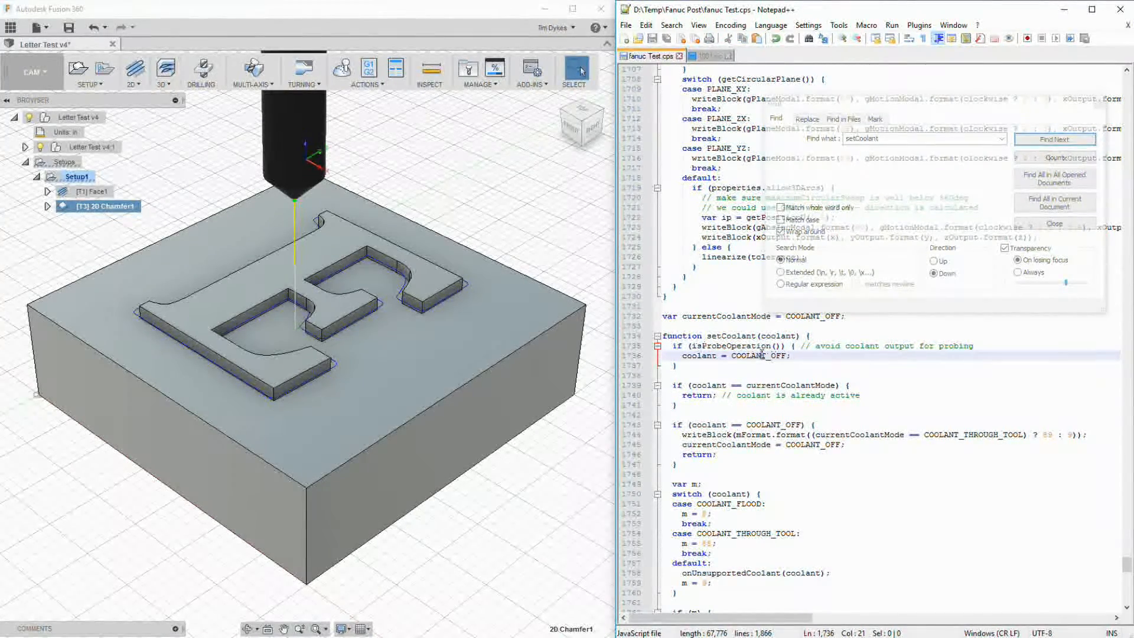
click(712, 385)
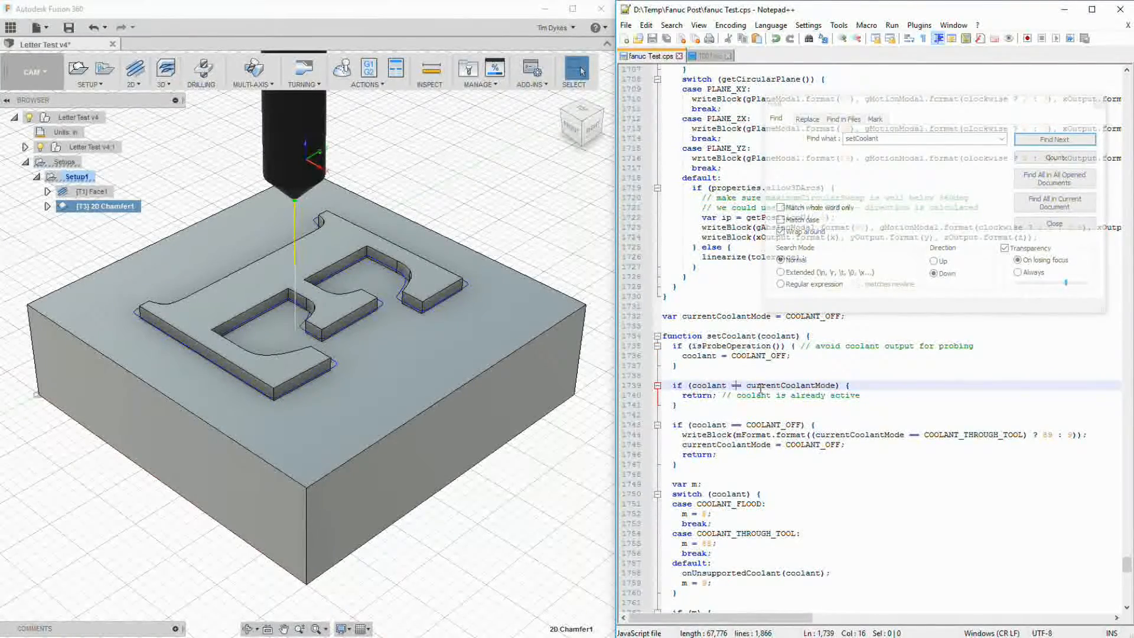
click(715, 395)
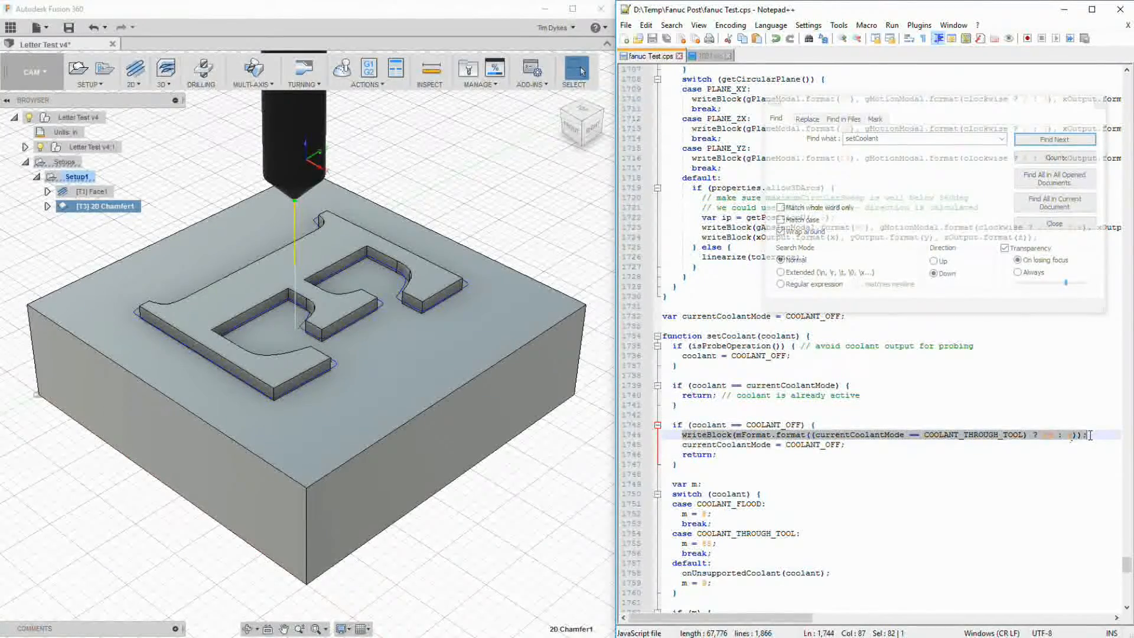
click(709, 55)
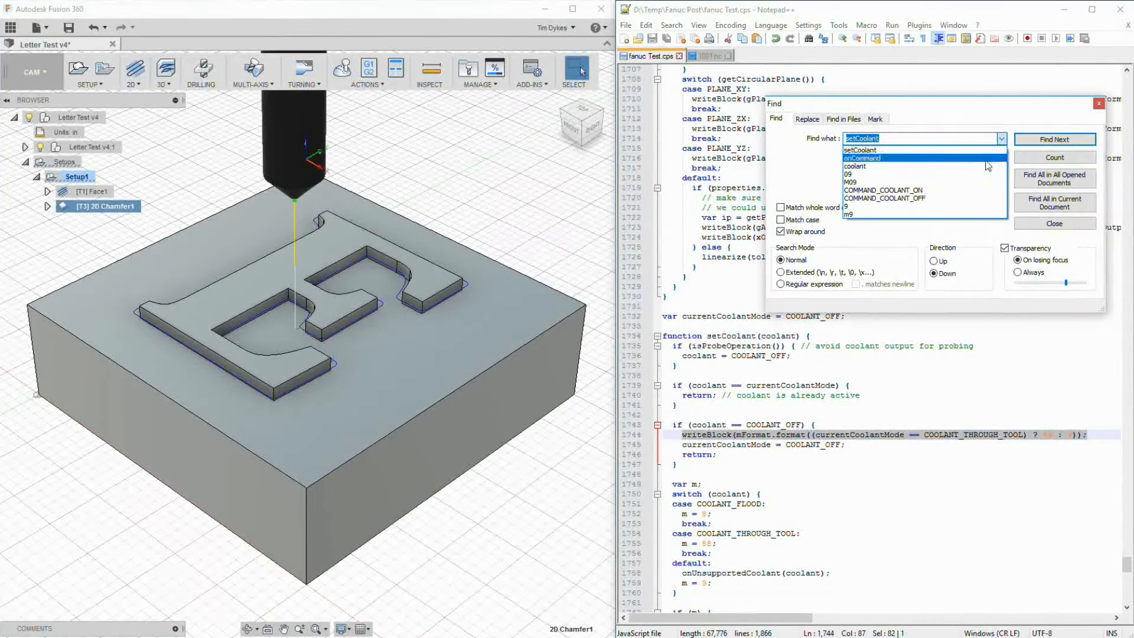
Step: Search COMMAND_COOLANT_OFF to its onClose call, then view the end of 1001.nc
click(885, 198)
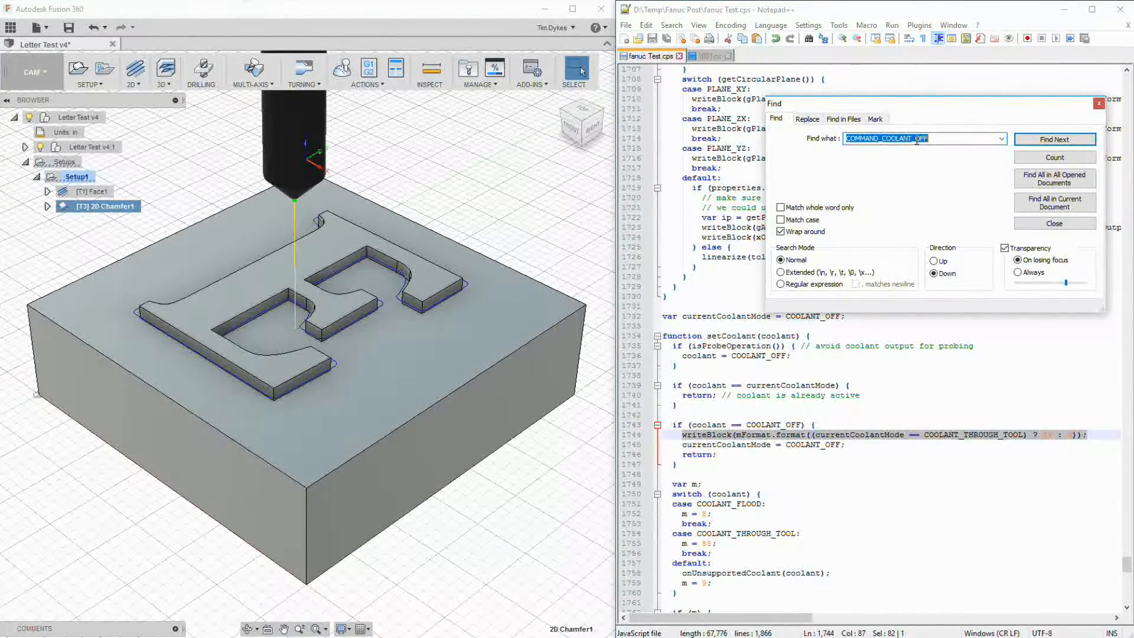
click(1053, 138)
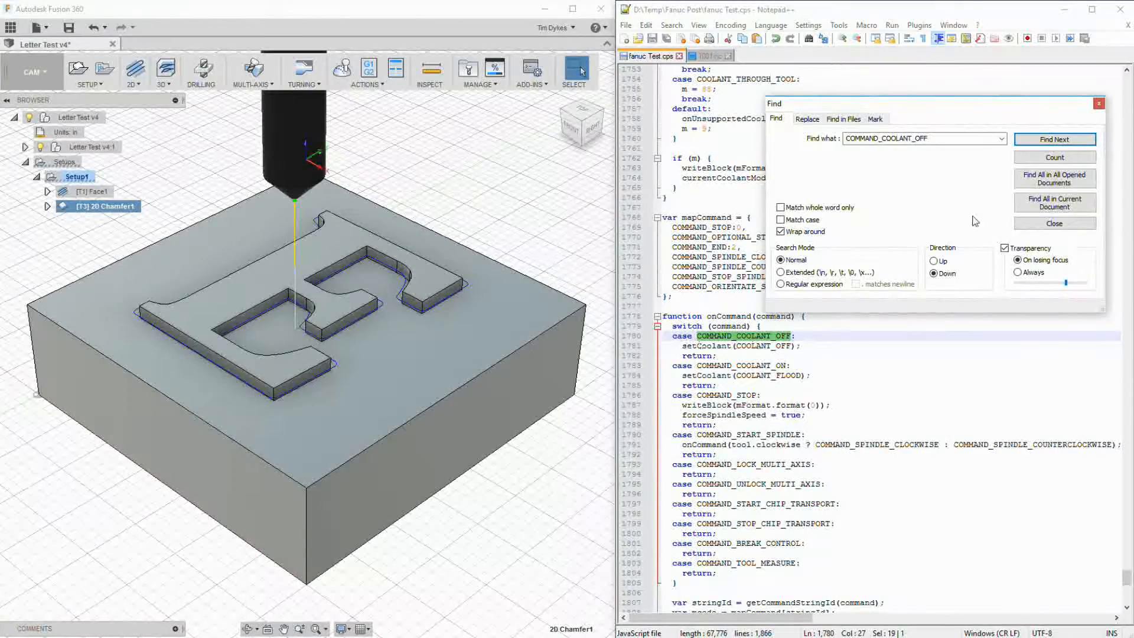
click(1054, 139)
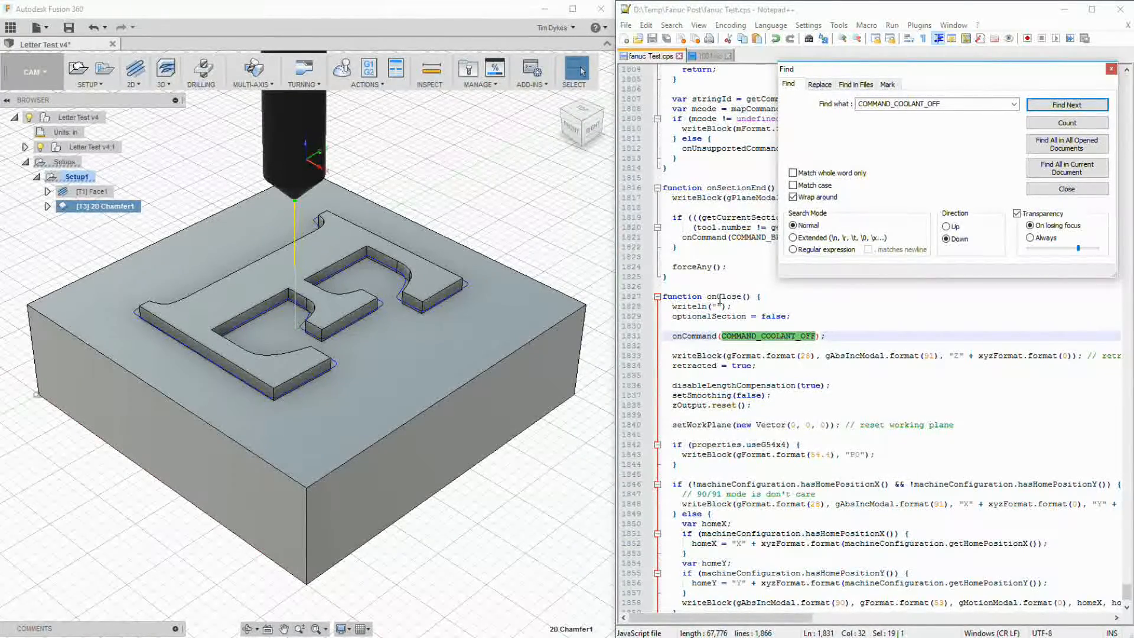
click(712, 55)
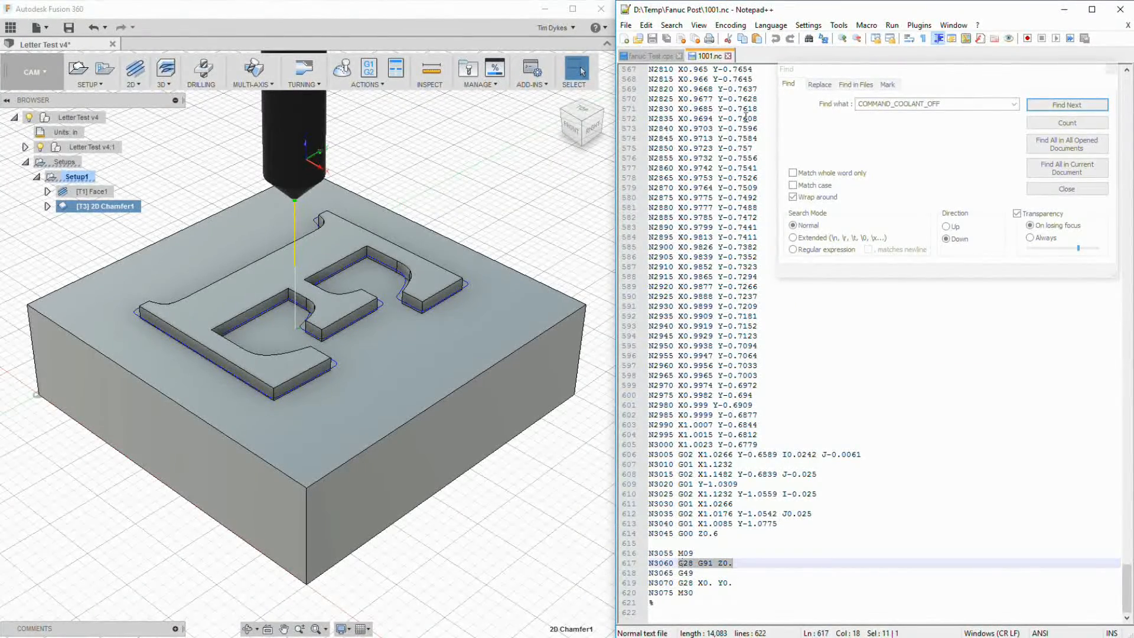
Step: Return to fanuc Test.cps at onClose's COMMAND_COOLANT_OFF call
click(647, 56)
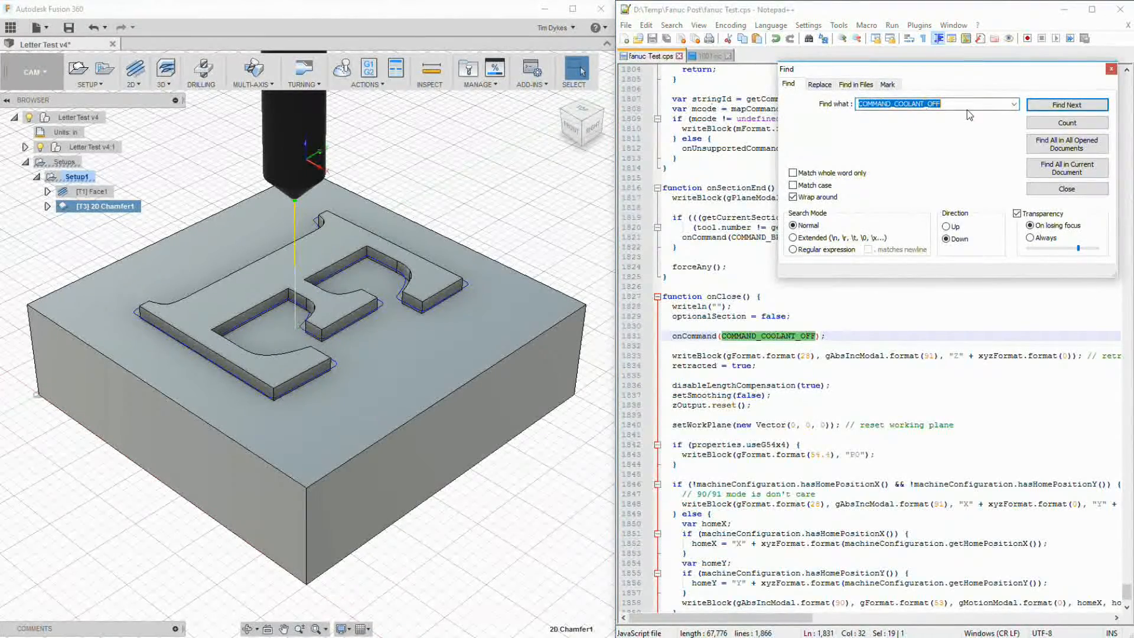
Step: Keep finding COMMAND_COOLANT_OFF until the search wraps to line 729 in onSection
click(1066, 105)
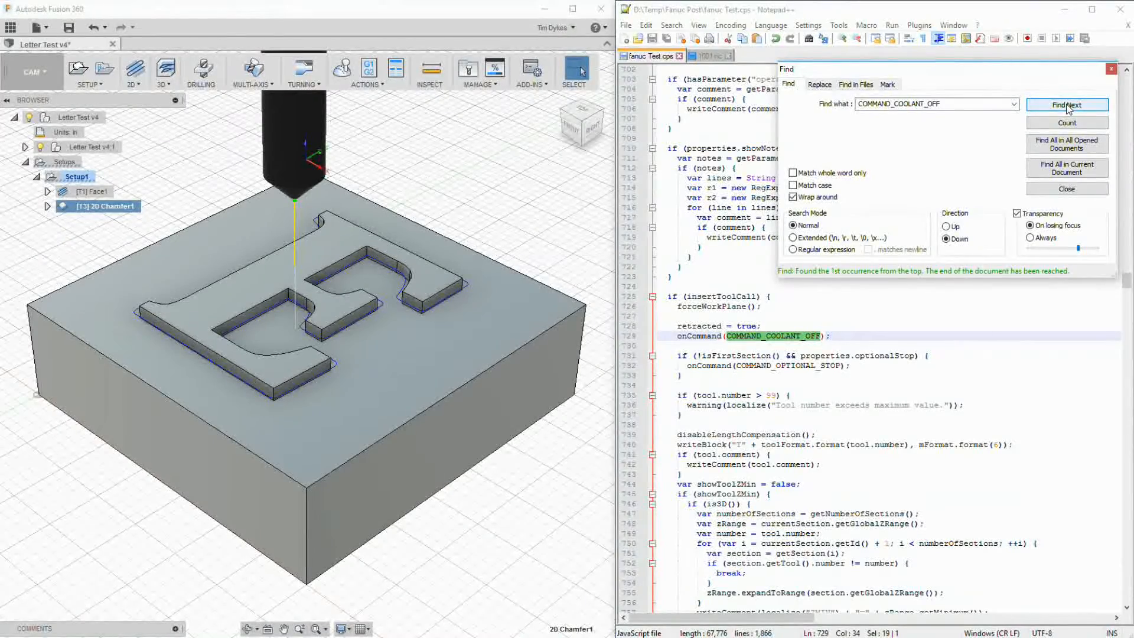
click(1066, 105)
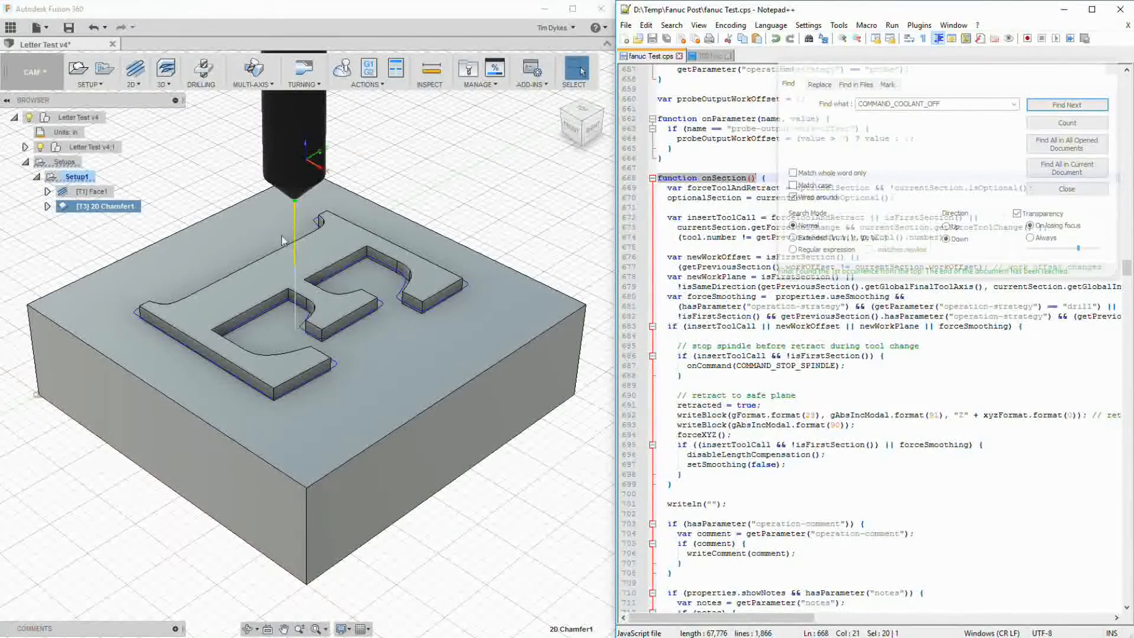
click(99, 191)
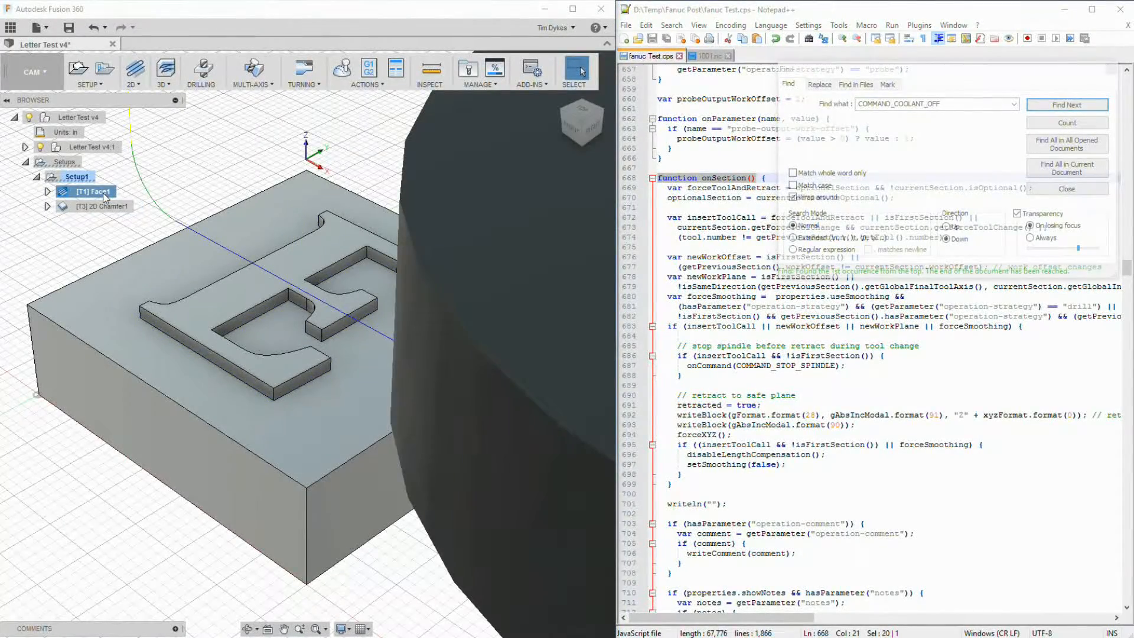
click(107, 206)
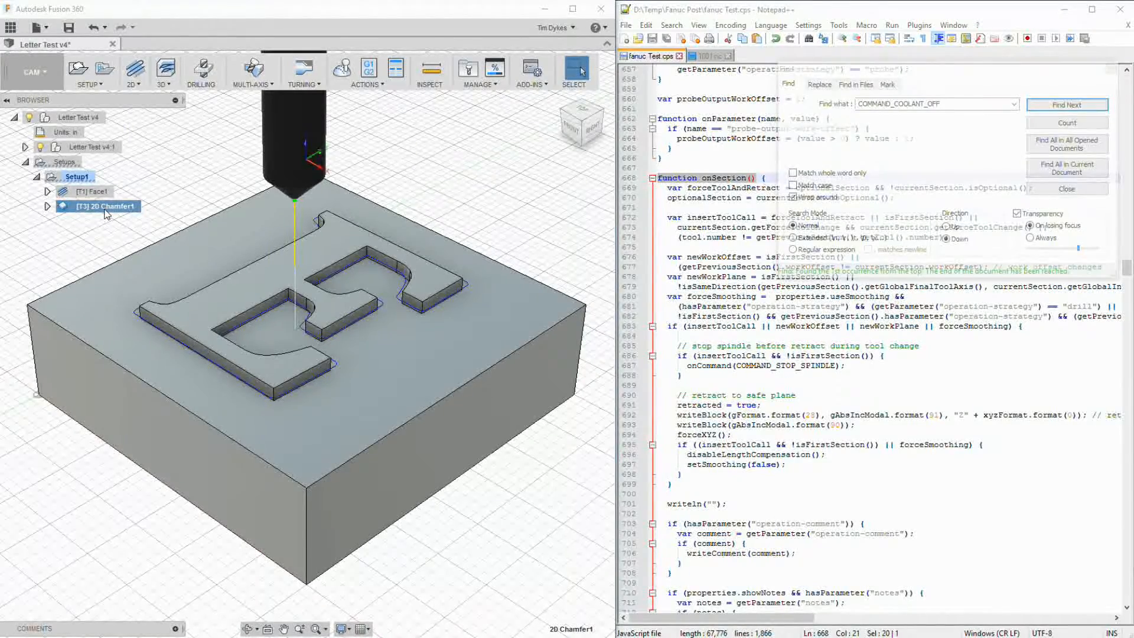
click(93, 191)
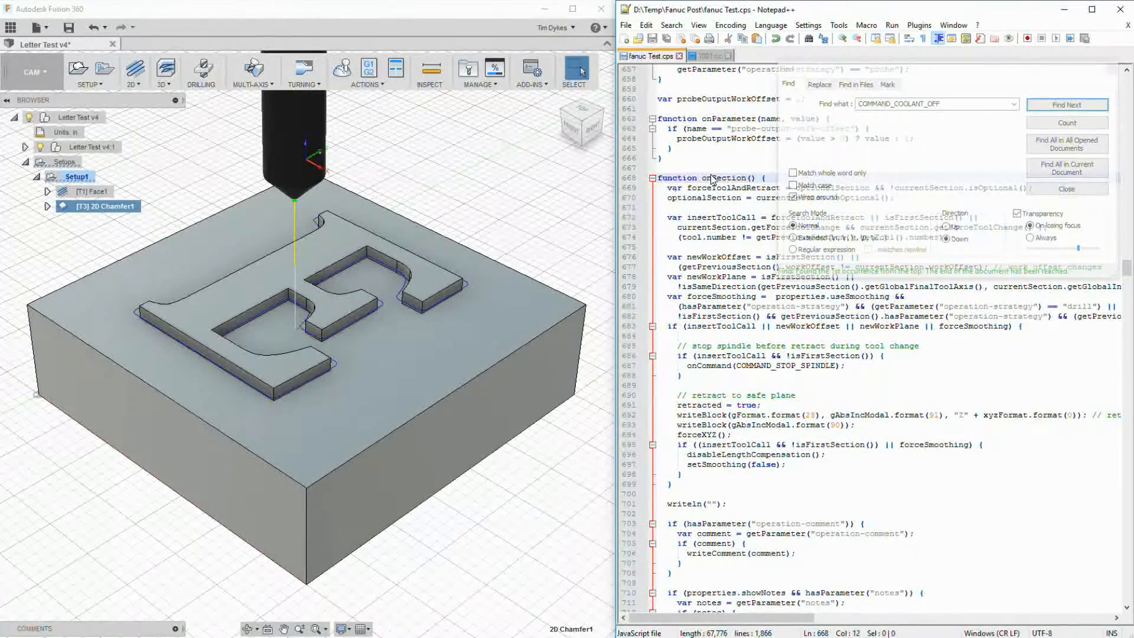
click(1065, 105)
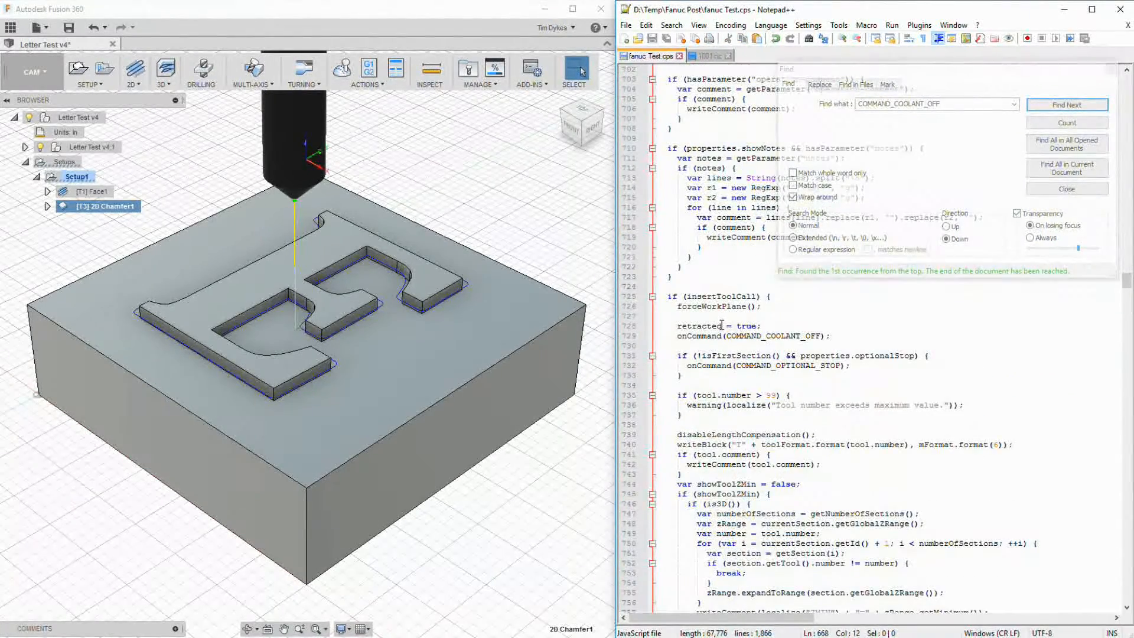
Step: View 1001.nc lines N100–N135, spanning FACE1's end and CHAMFER1's start
click(723, 335)
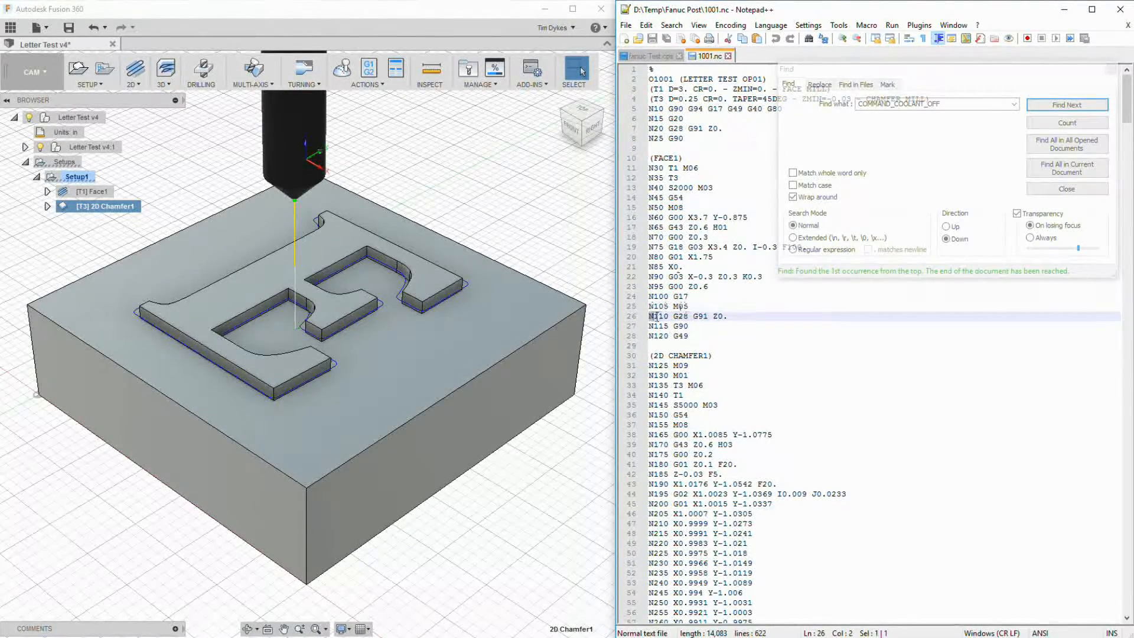
Step: Compare 1001.nc's N110 G28 retract line with the post's onSection retract code
click(647, 56)
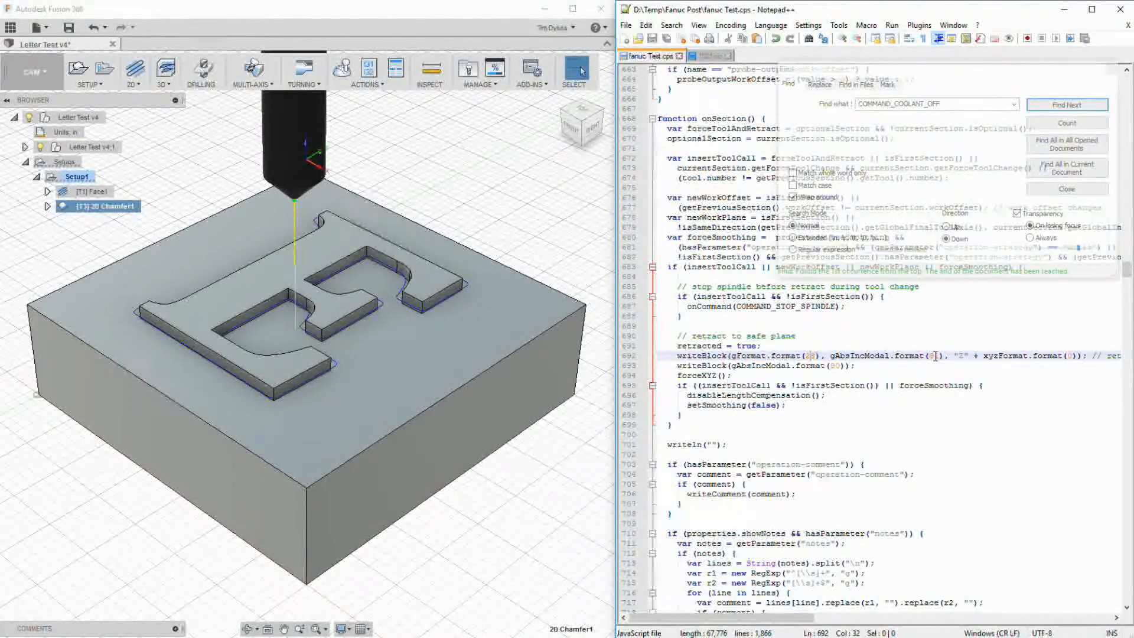
click(713, 56)
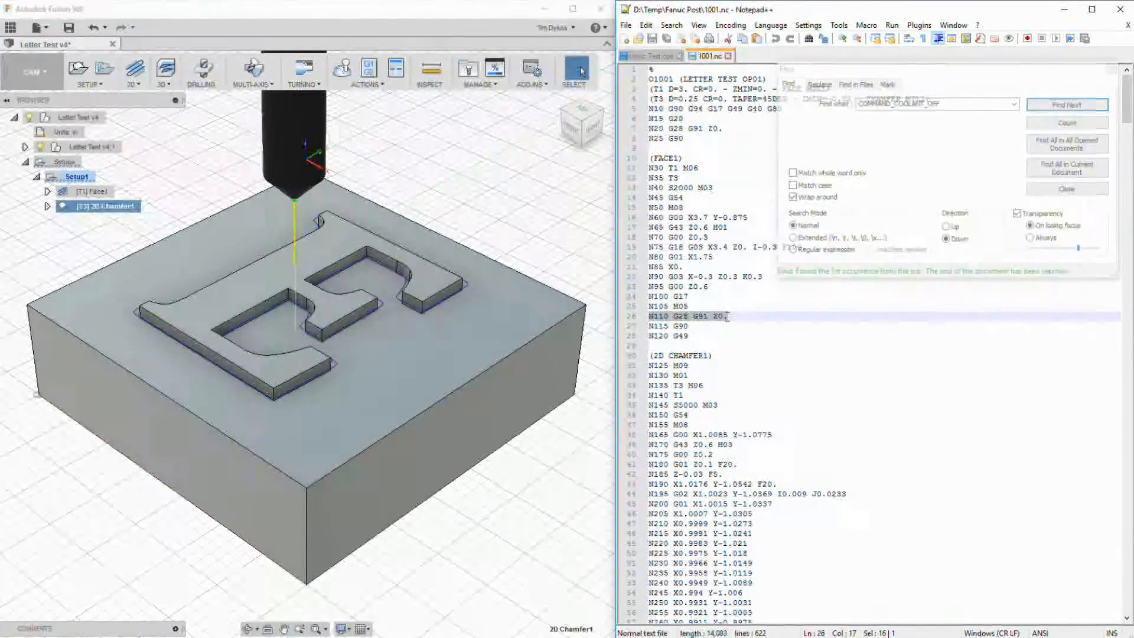
click(650, 56)
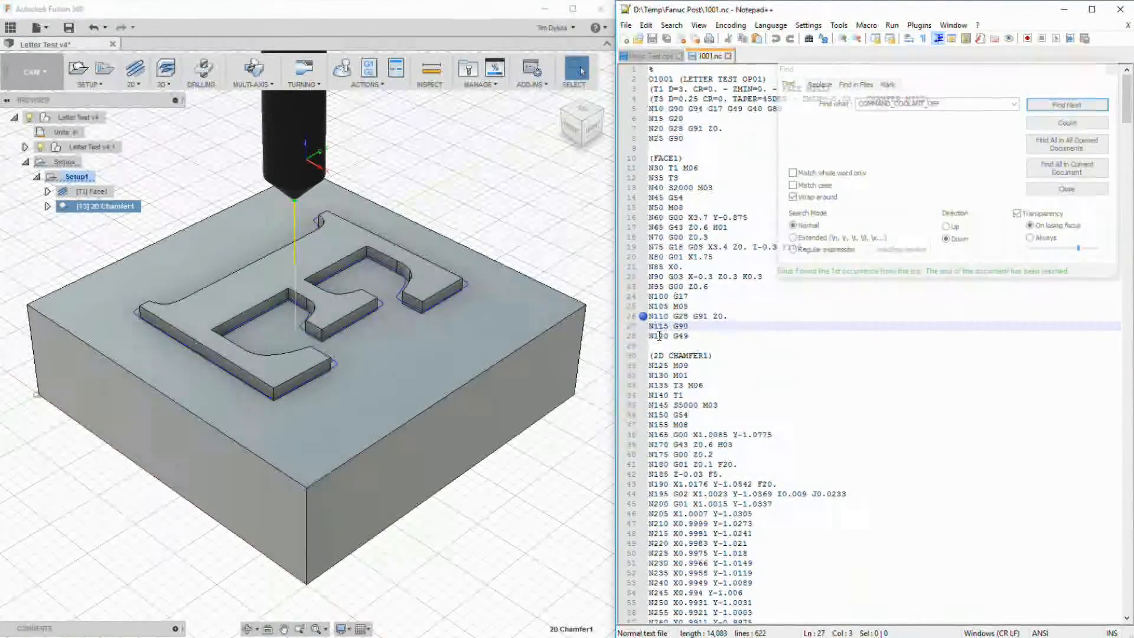
click(1066, 105)
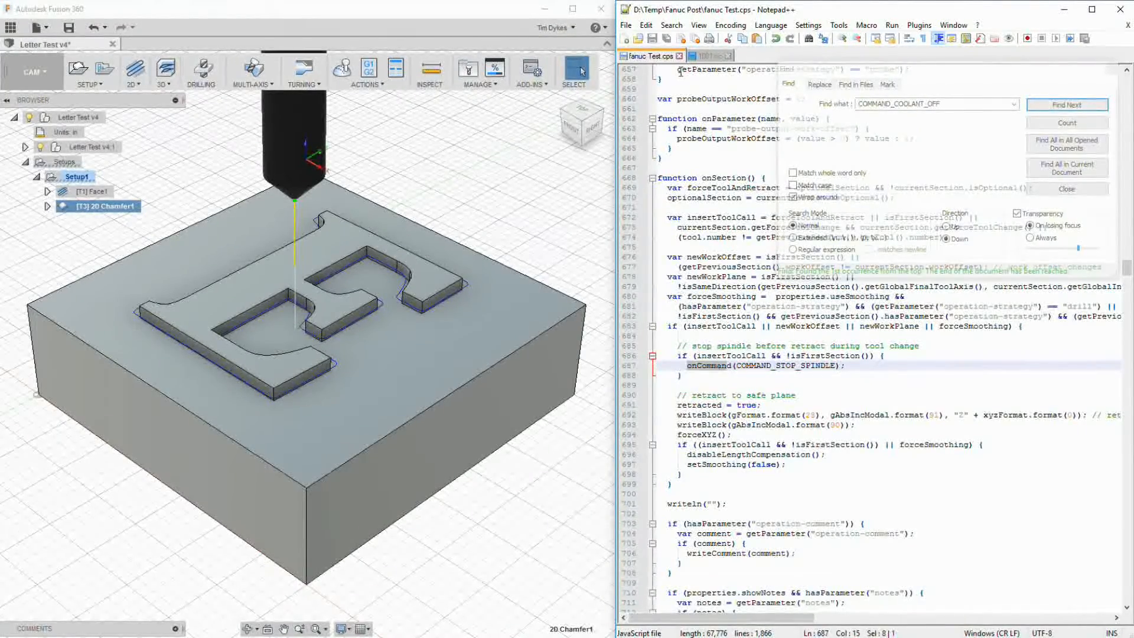
Step: Select onCommand(COMMAND_COOLANT_OFF) at line 729, just after retracted = true
click(709, 55)
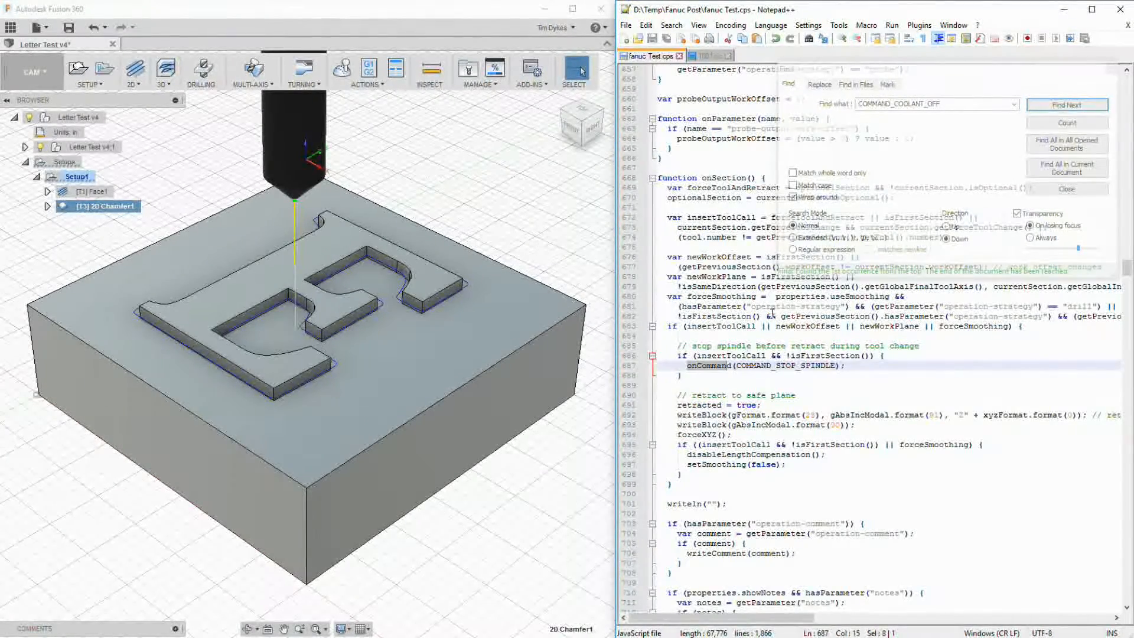
scroll(down, 3)
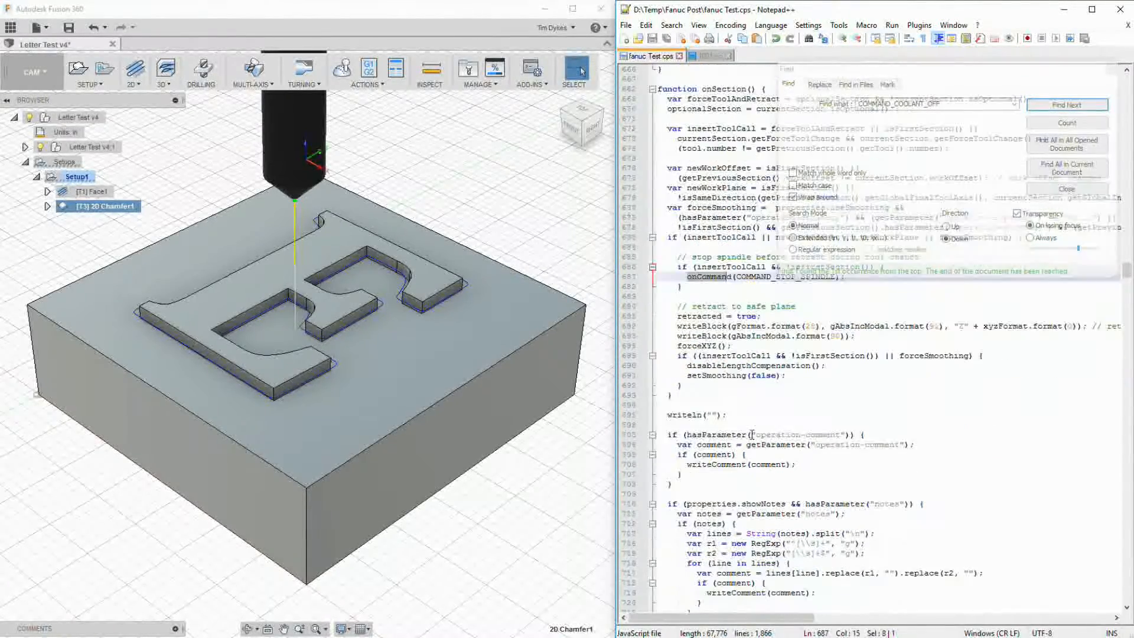
click(1066, 105)
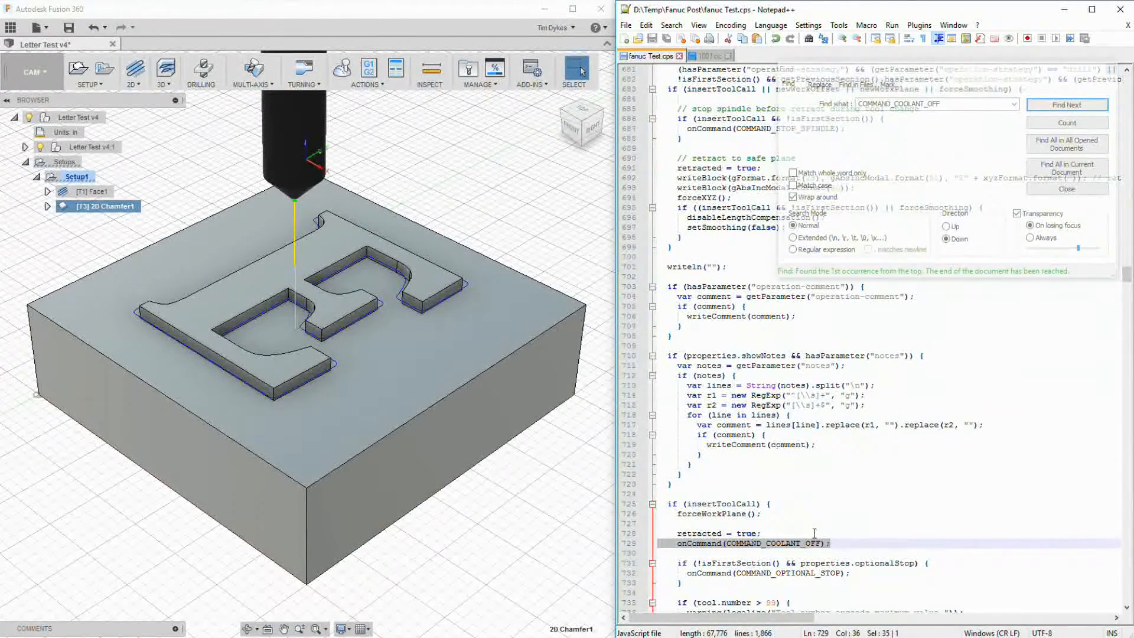
Step: Insert onCommand(COMMAND_COOLANT_OFF); after the spindle-stop block, before the safe-plane retract
click(1066, 106)
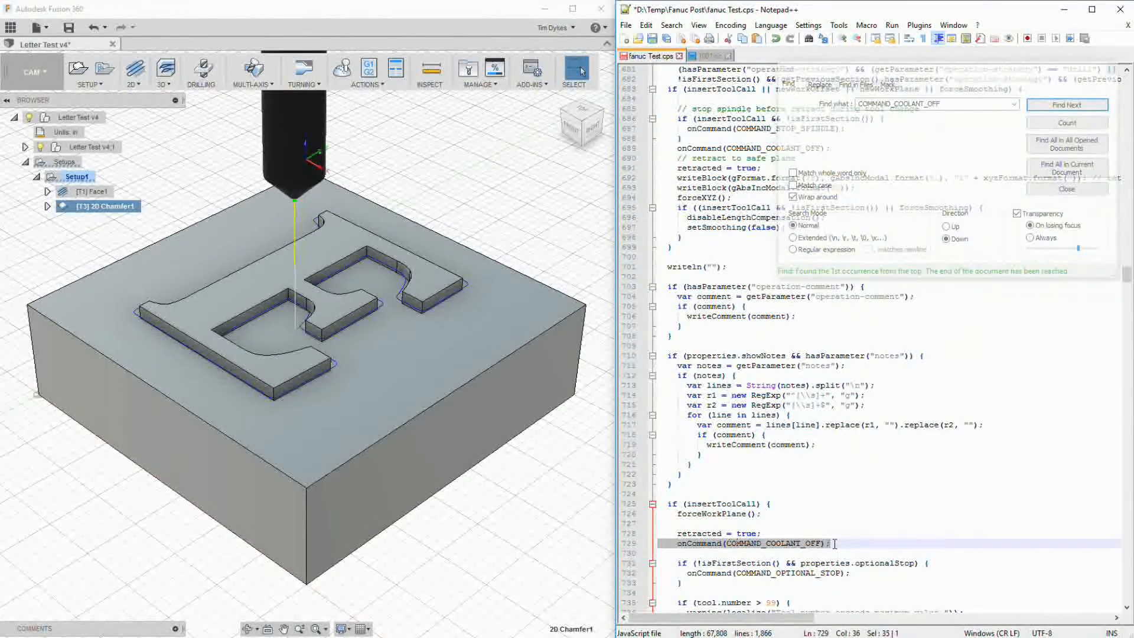
click(1066, 106)
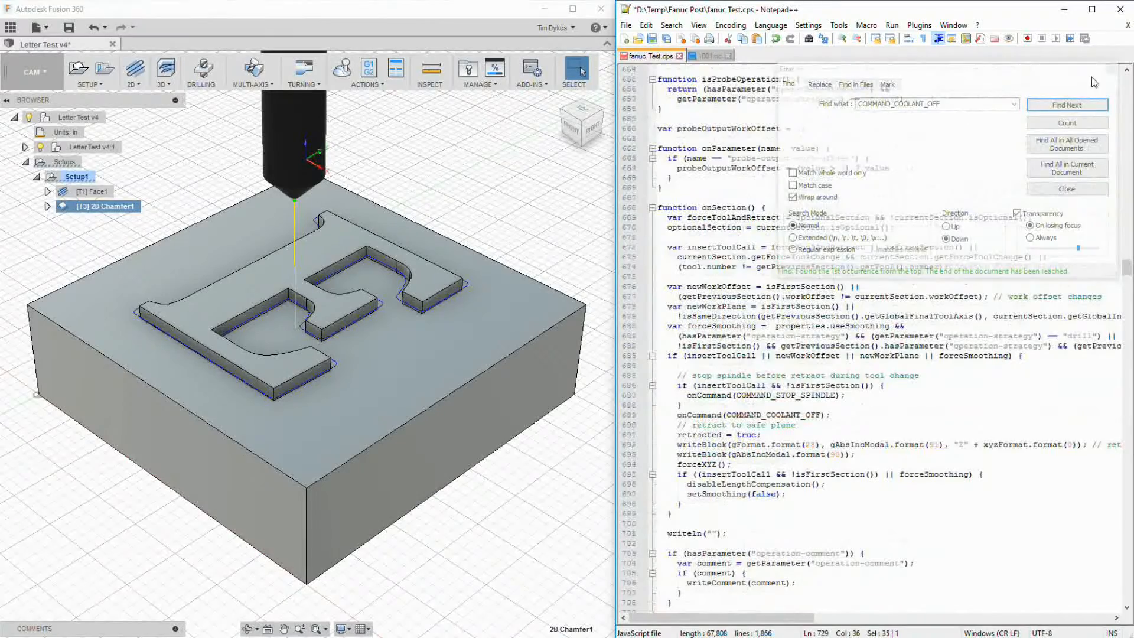
click(1065, 189)
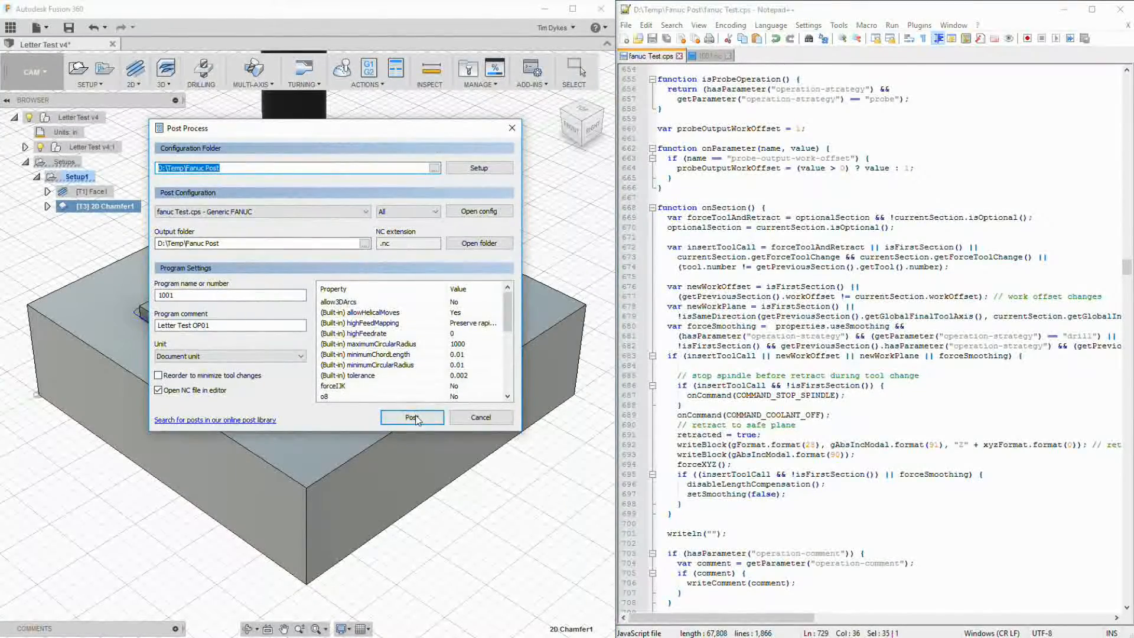
Step: Post program 1001 as 1001.nc, overwriting the existing file in the Fanuc Post folder
click(411, 418)
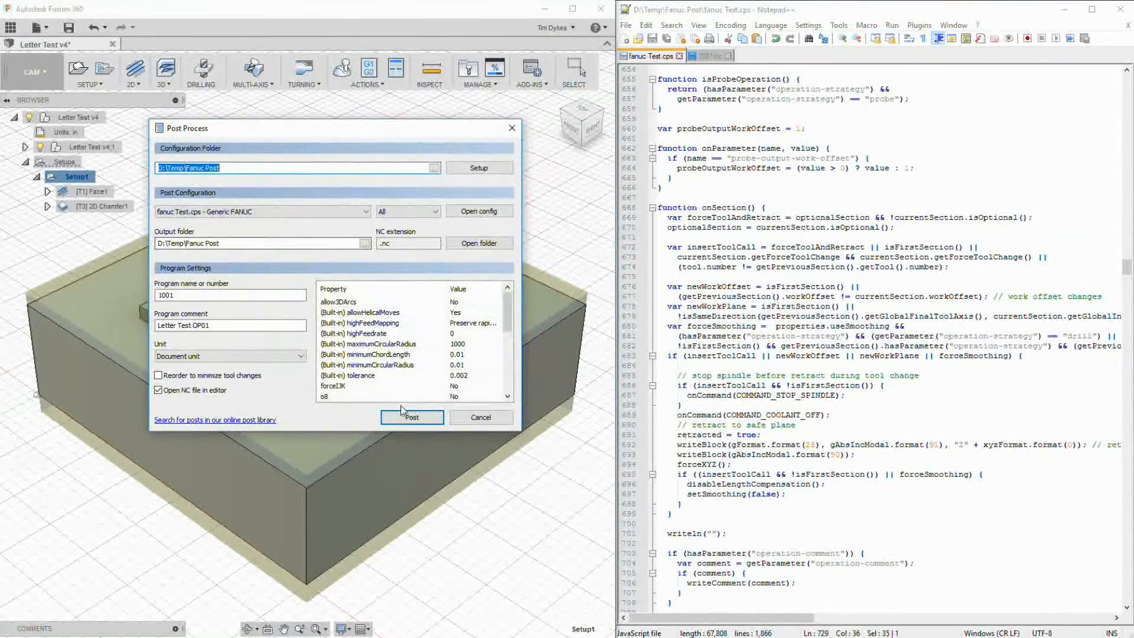
click(412, 417)
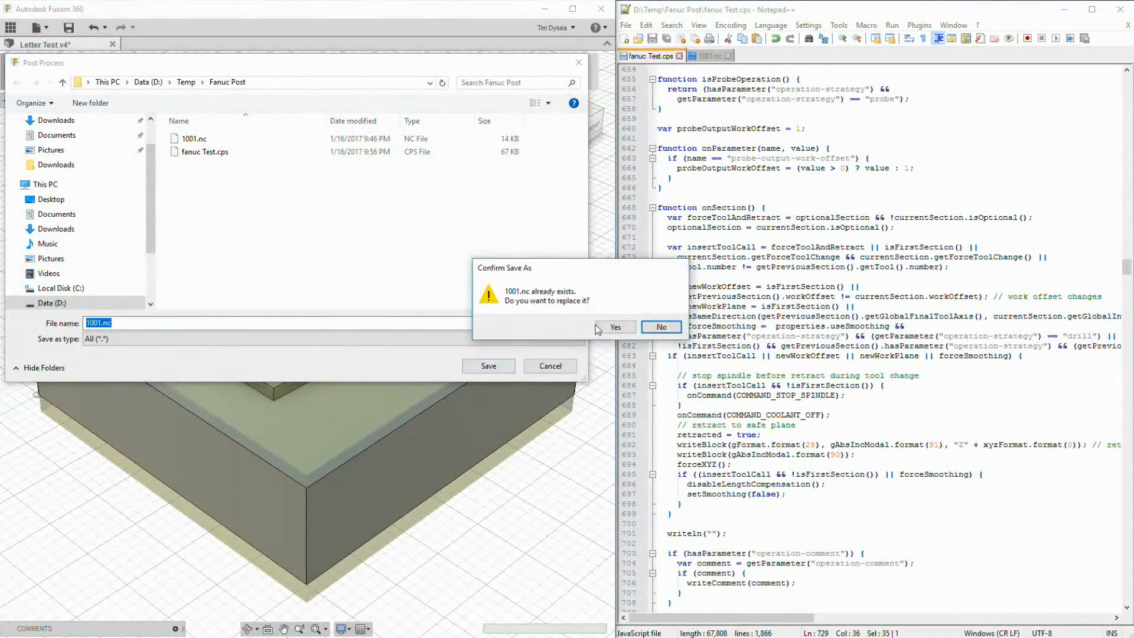
click(614, 326)
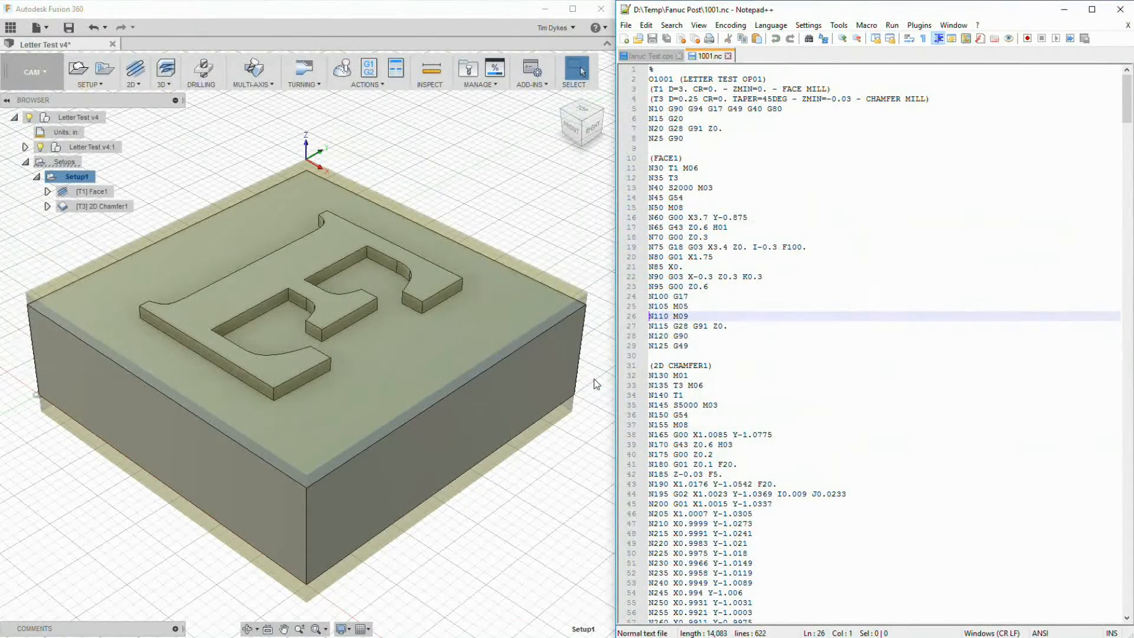
click(722, 309)
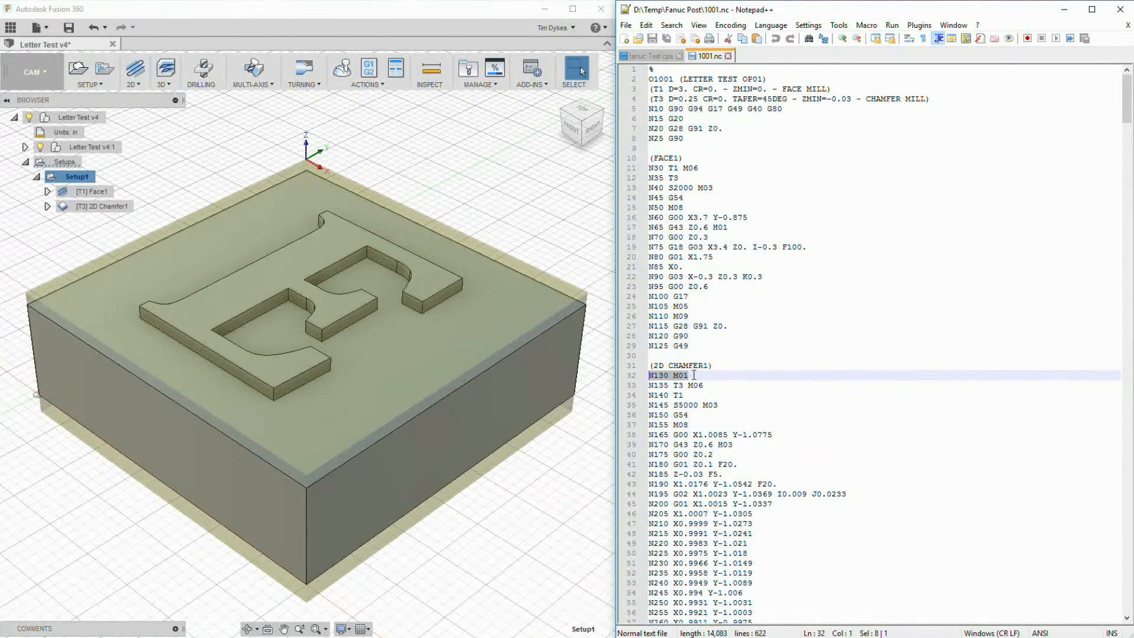
click(686, 316)
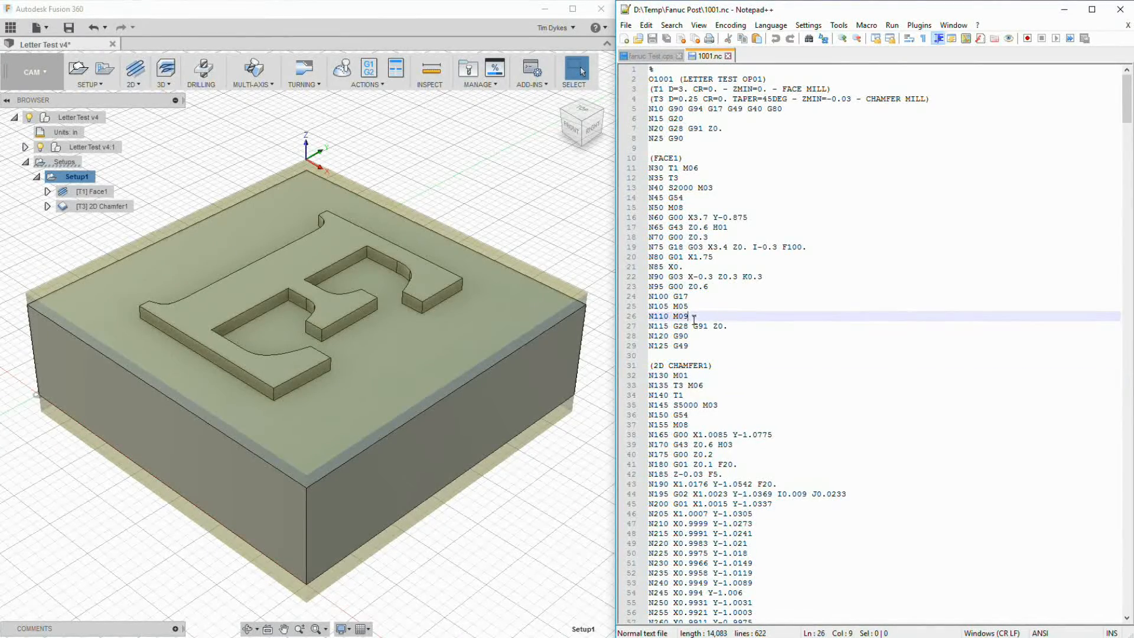